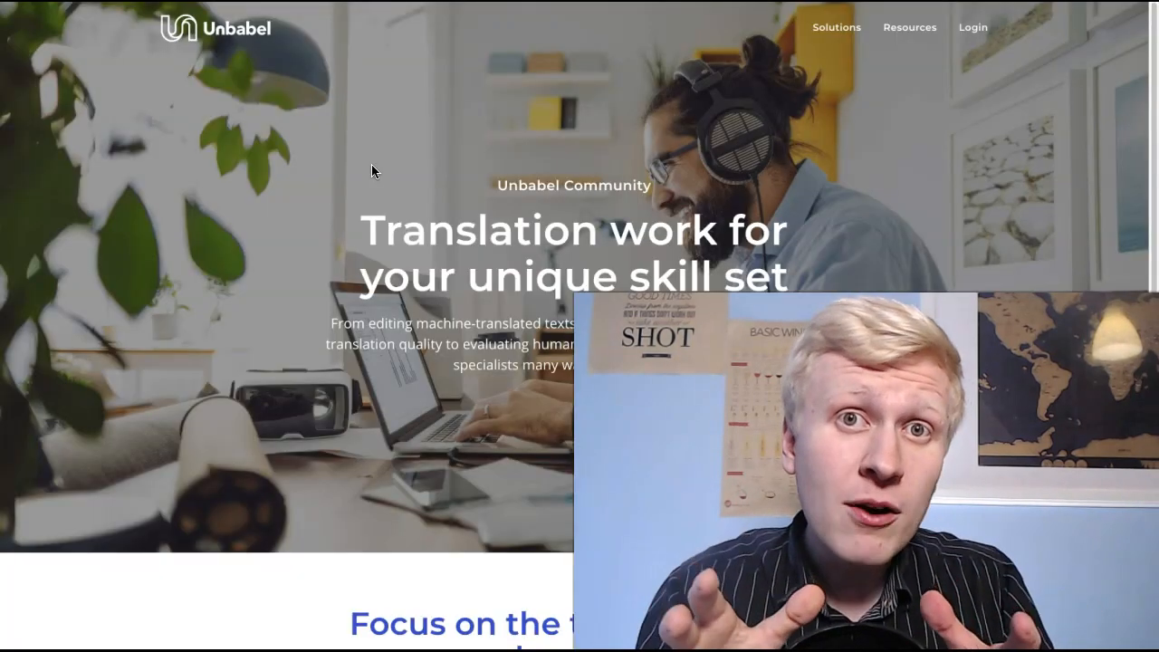
pyautogui.moveTo(340, 136)
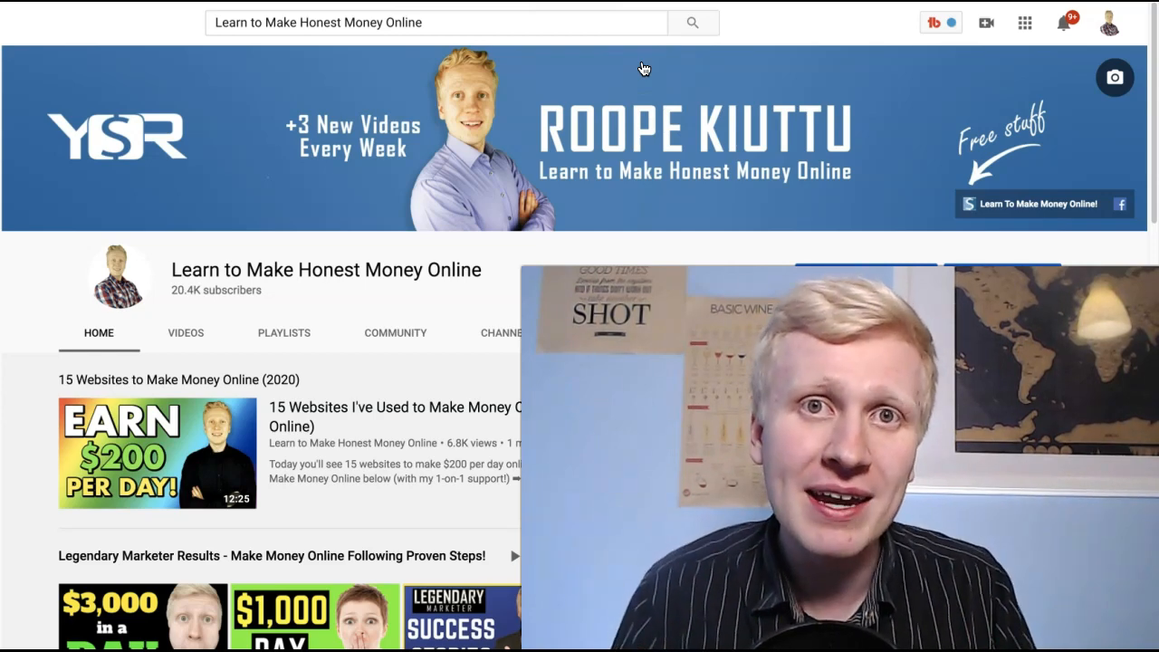
# Remove the like from the Wealthy Affiliate video on the YouTube channel home
pyautogui.scroll(-3)
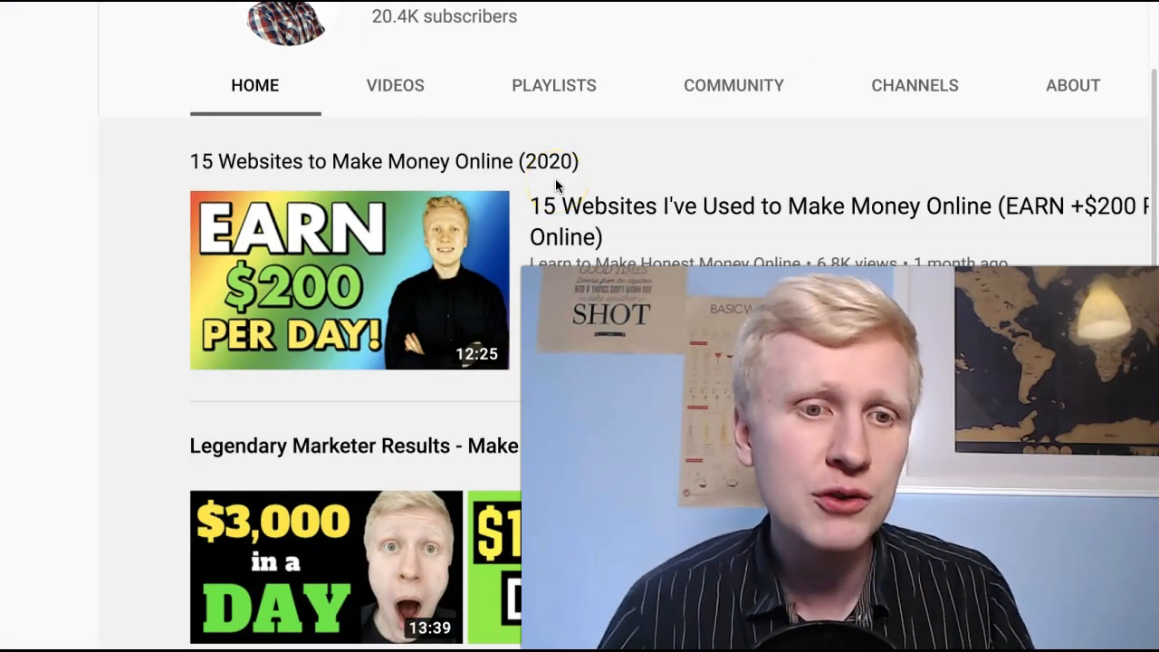
pyautogui.scroll(-3)
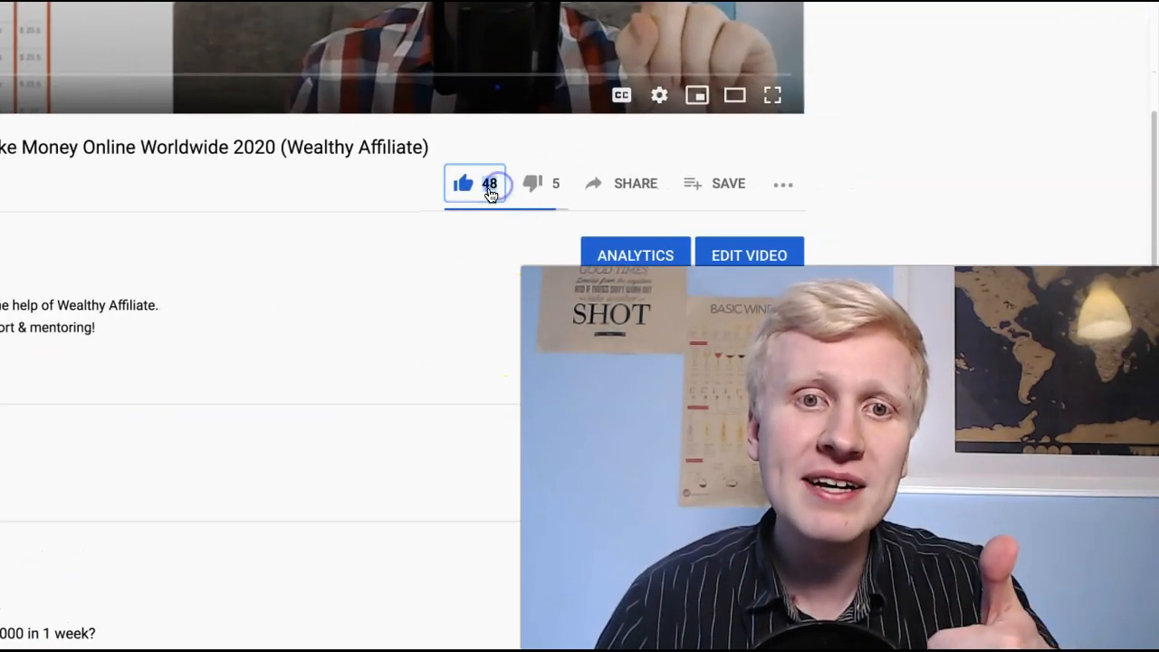
pyautogui.click(462, 183)
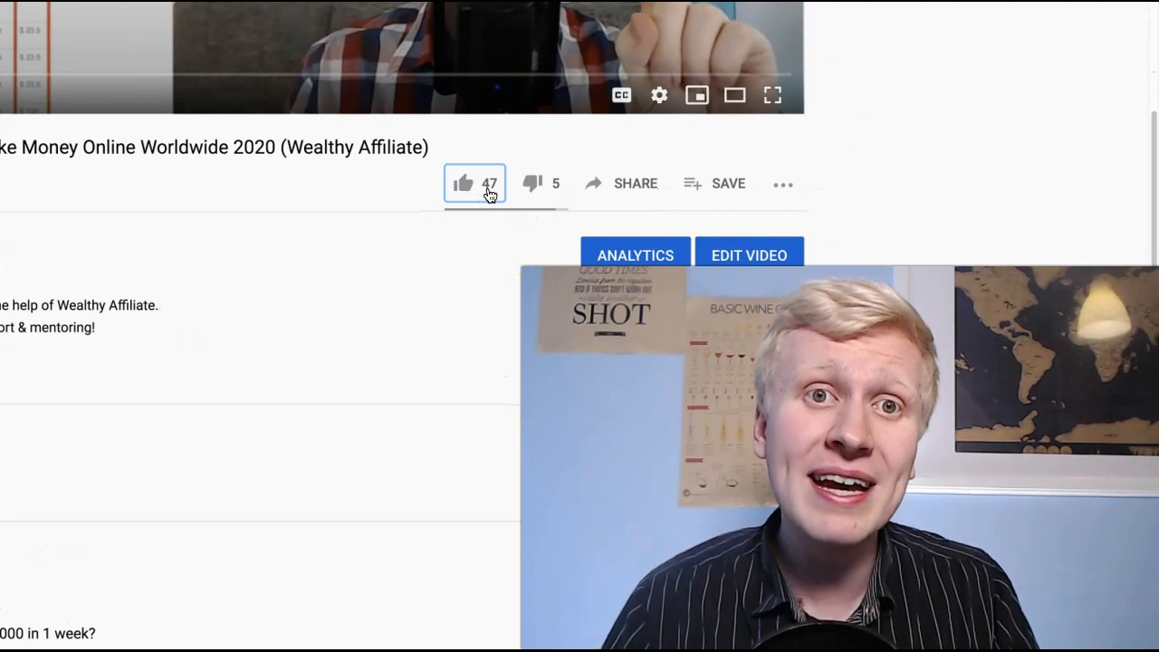
pyautogui.click(463, 183)
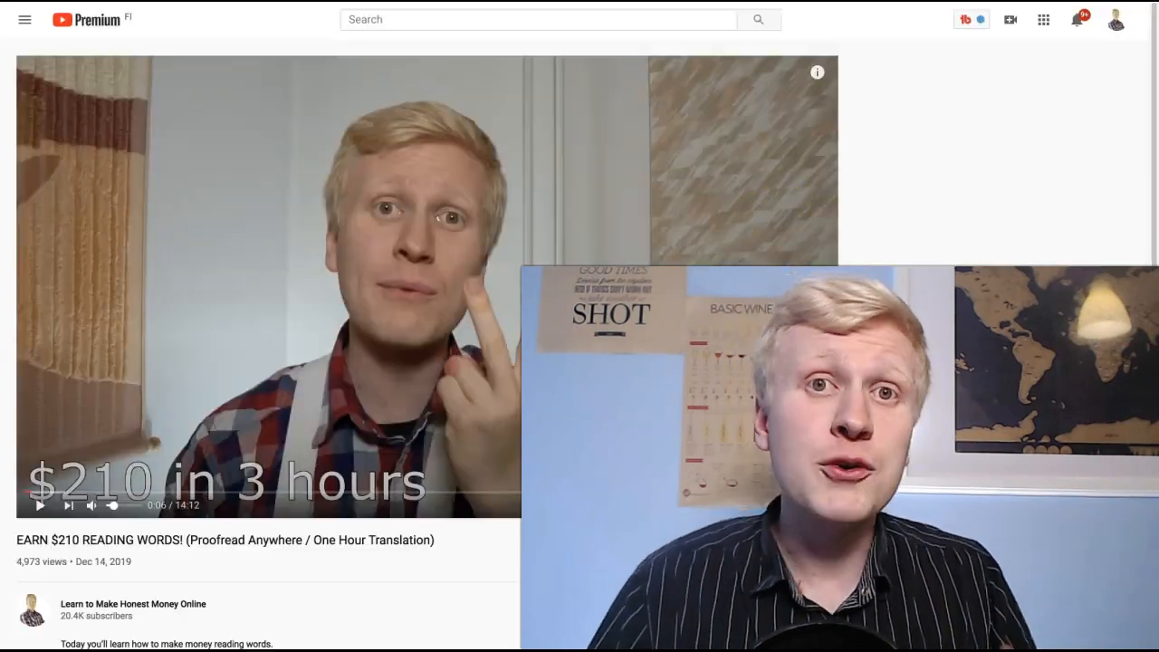
pyautogui.scroll(-3)
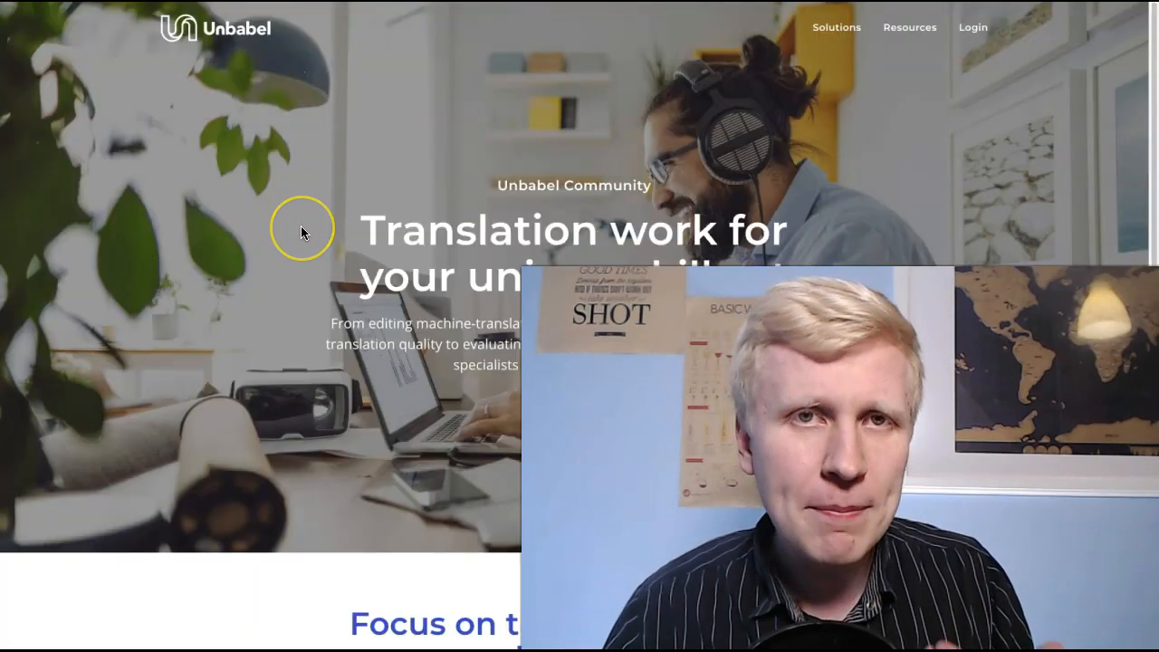
# Scroll Unbabel's LinkedIn page through the About box, Series C funding and Posts feed
pyautogui.scroll(-3)
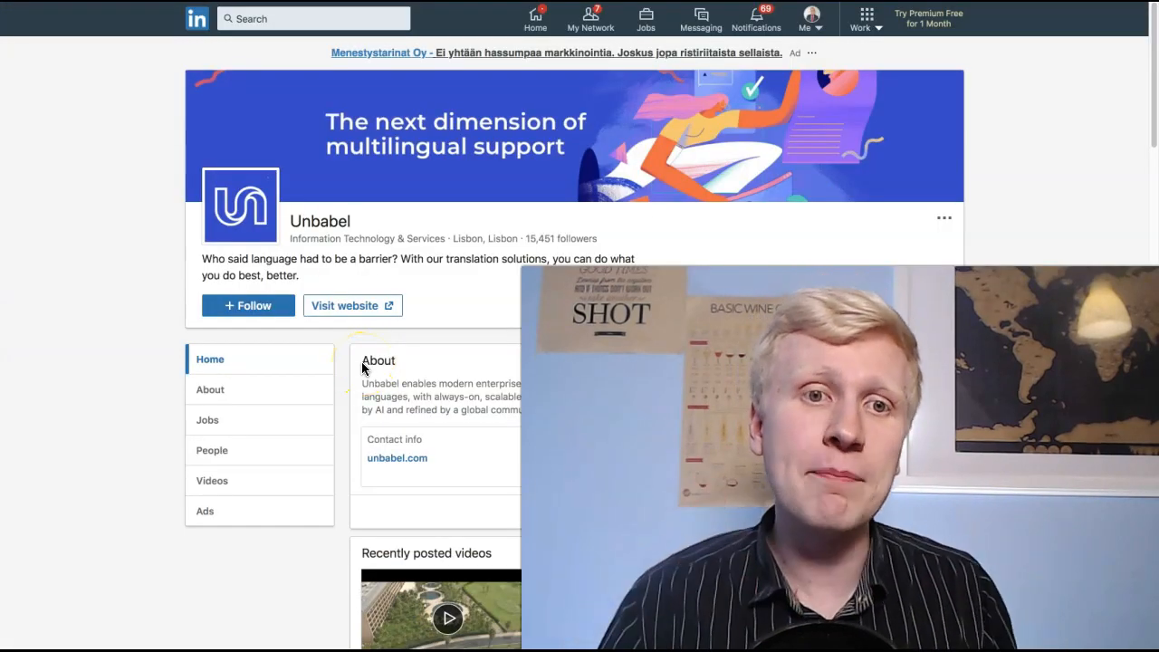
pyautogui.scroll(-3)
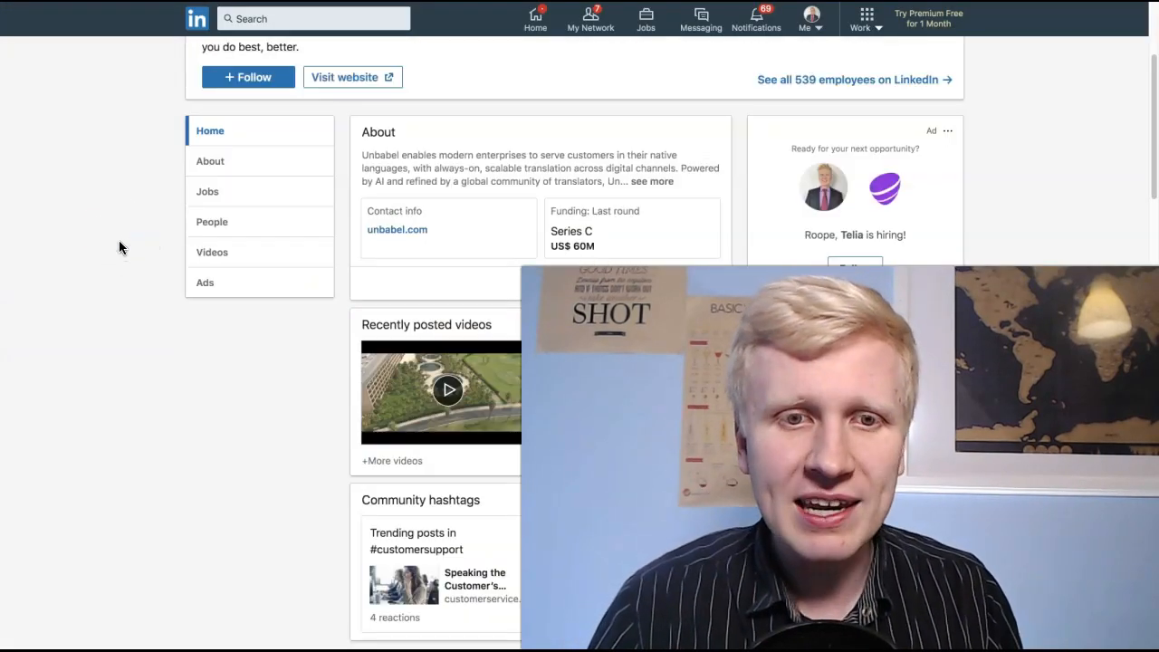
pyautogui.scroll(-3)
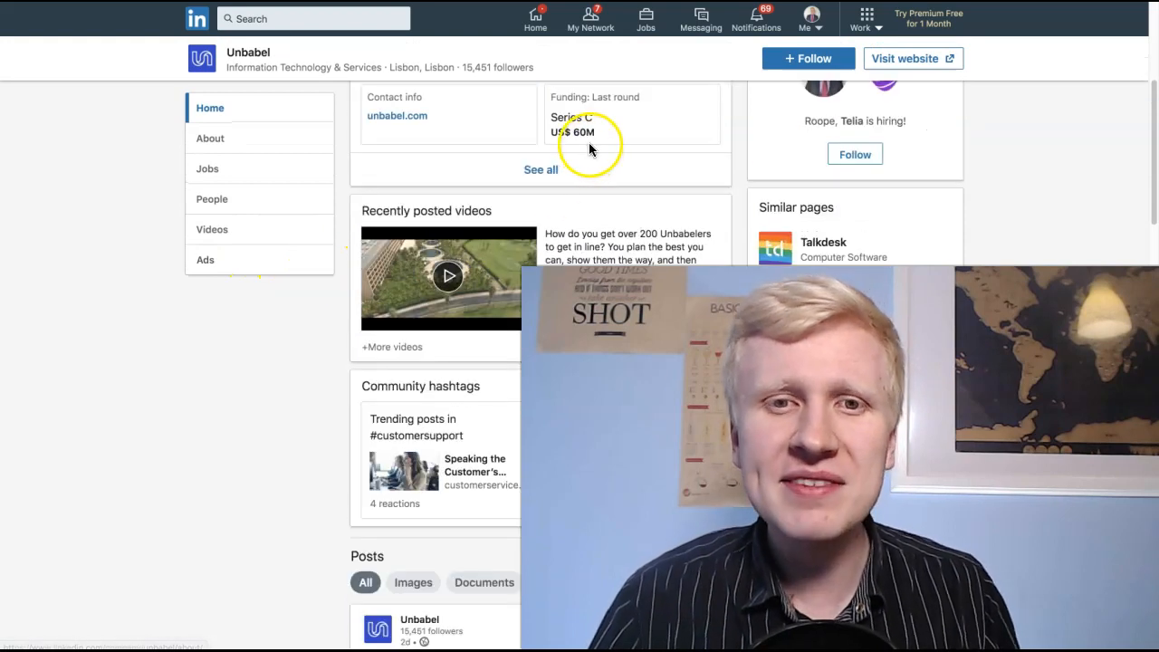
pyautogui.scroll(-3)
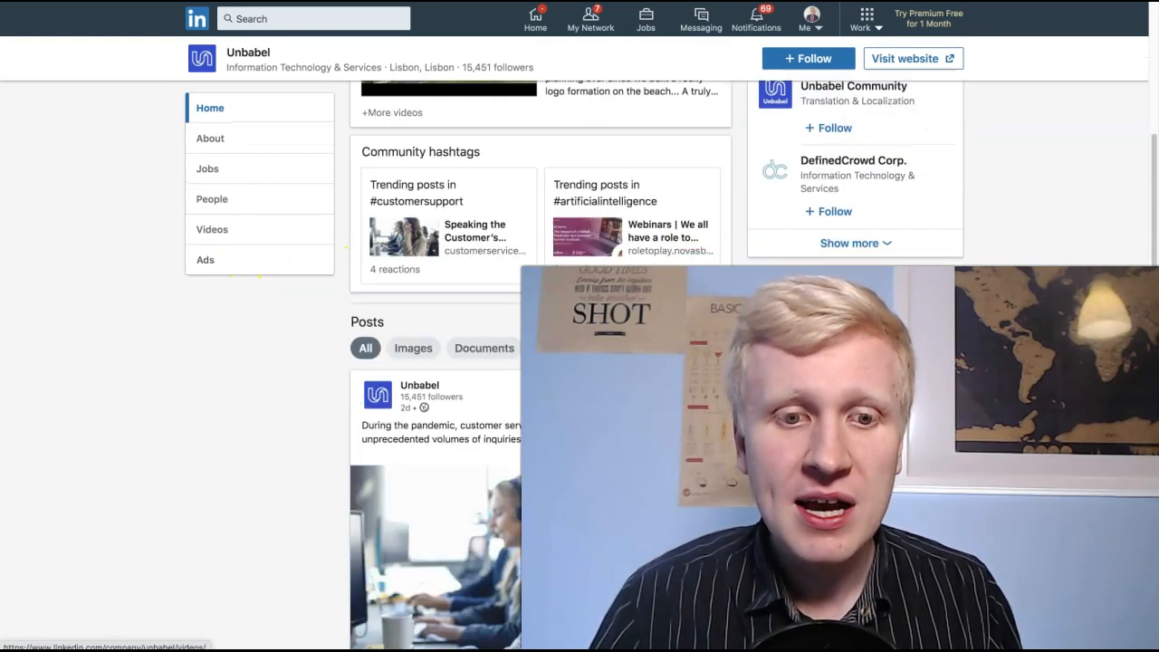
pyautogui.scroll(-3)
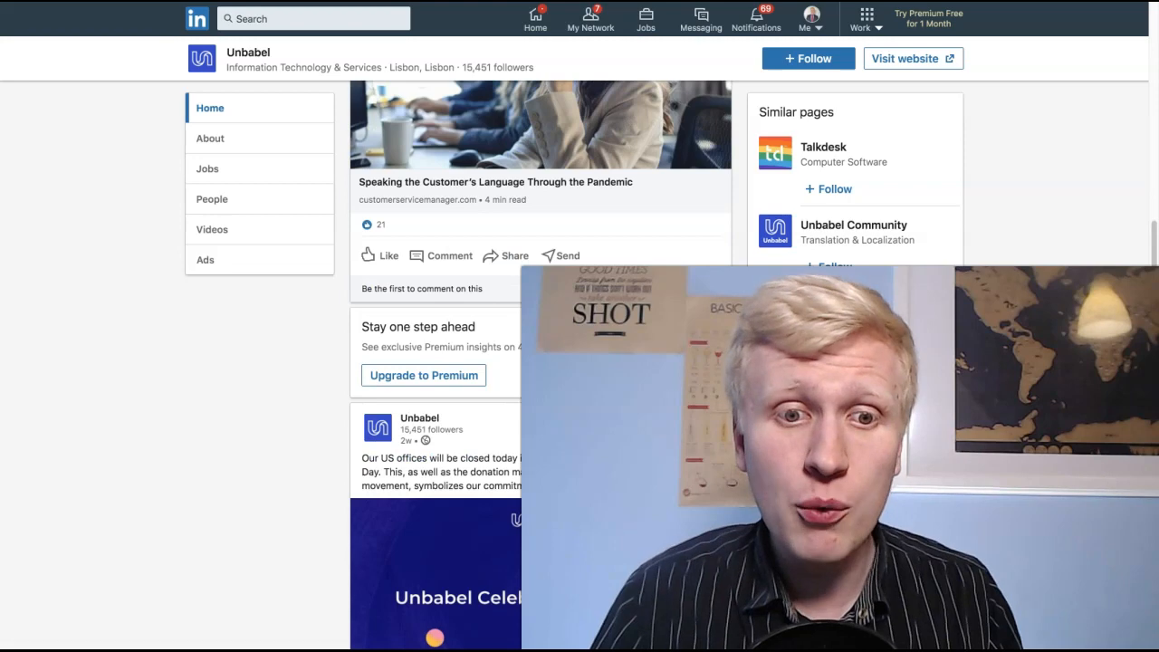
pyautogui.scroll(-3)
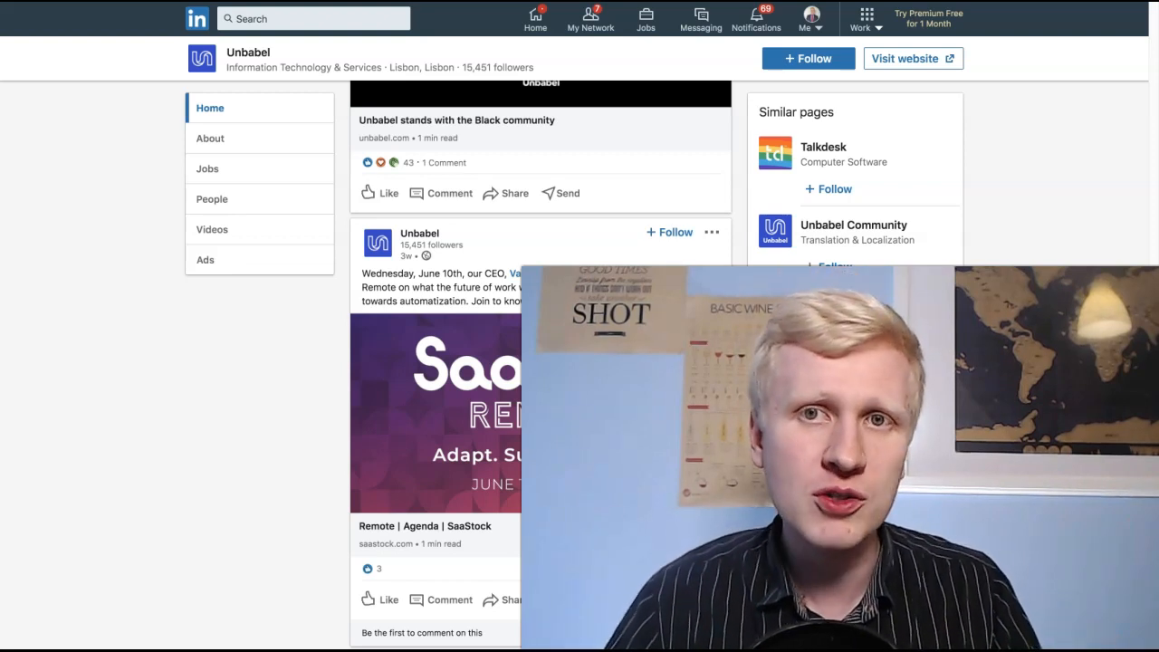
pyautogui.scroll(-3)
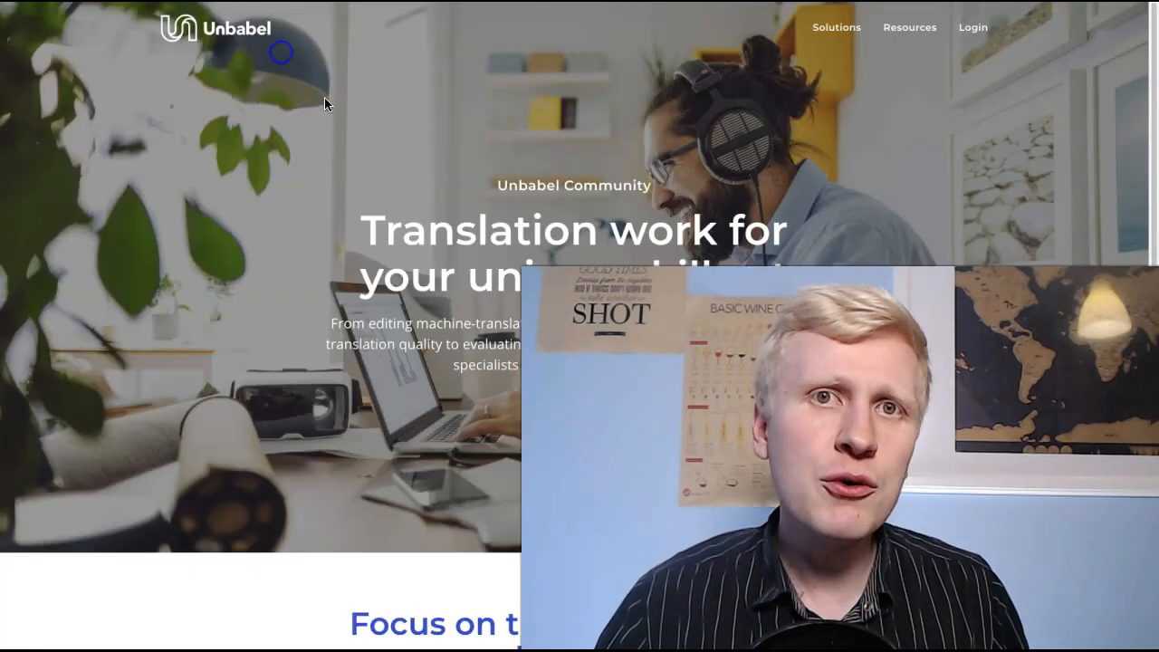
# Scroll to the 'Focus on the tasks you find most rewarding' Editors and Community Pro section
pyautogui.scroll(-3)
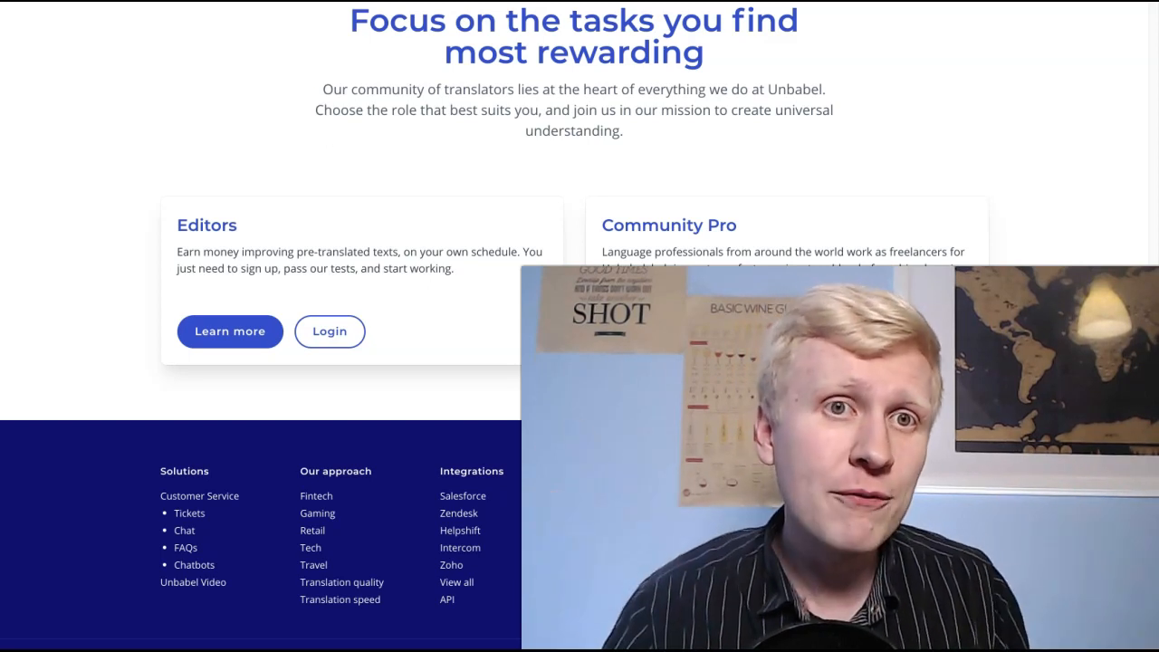
pyautogui.scroll(3)
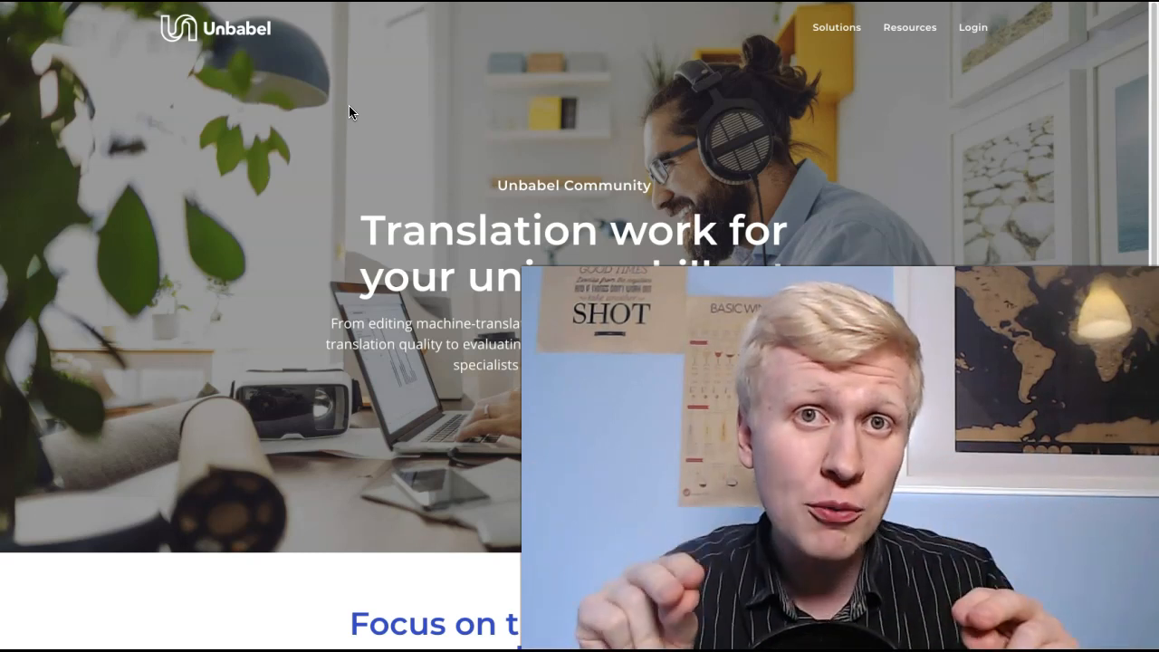
pyautogui.scroll(-3)
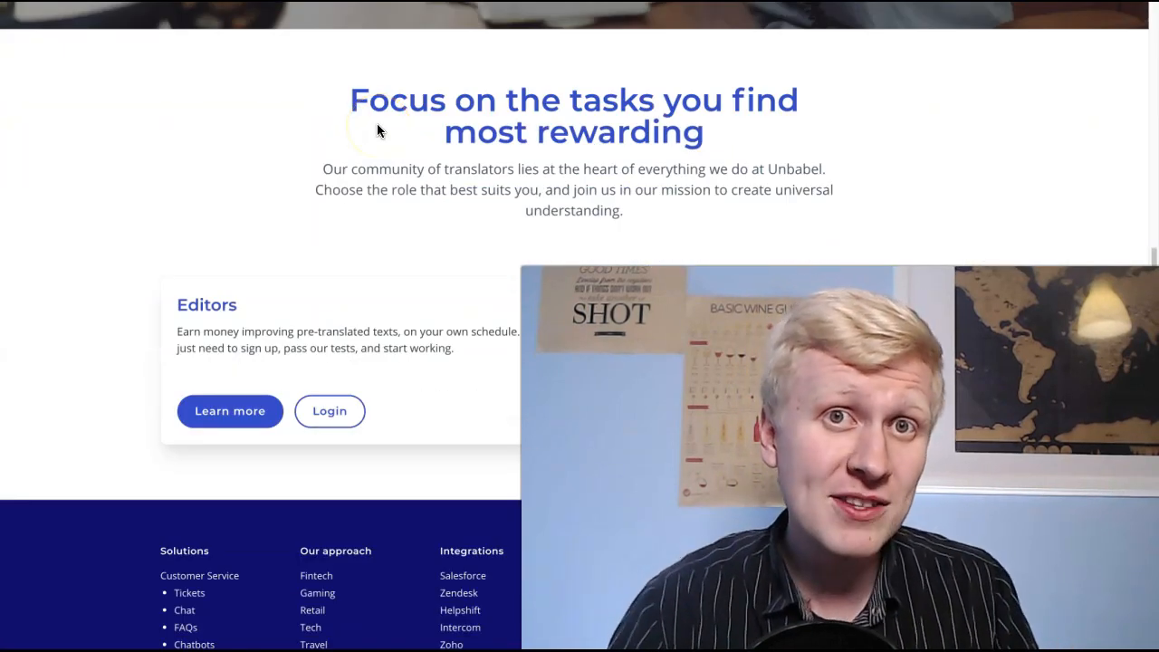
pyautogui.moveTo(697, 80)
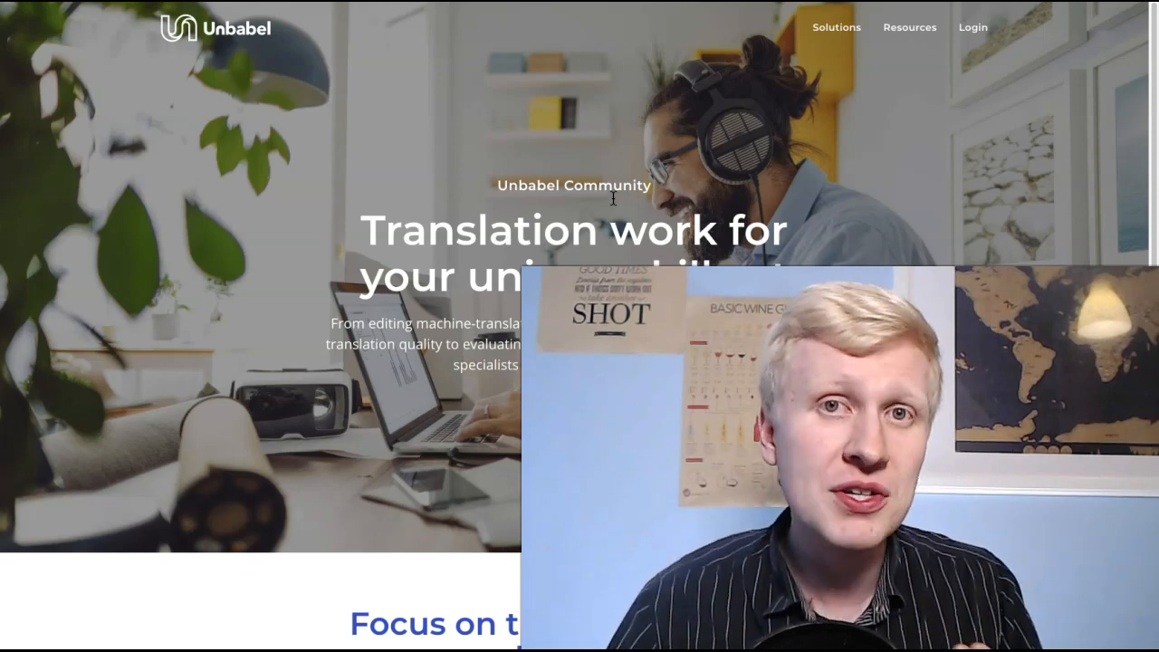
pyautogui.scroll(-3)
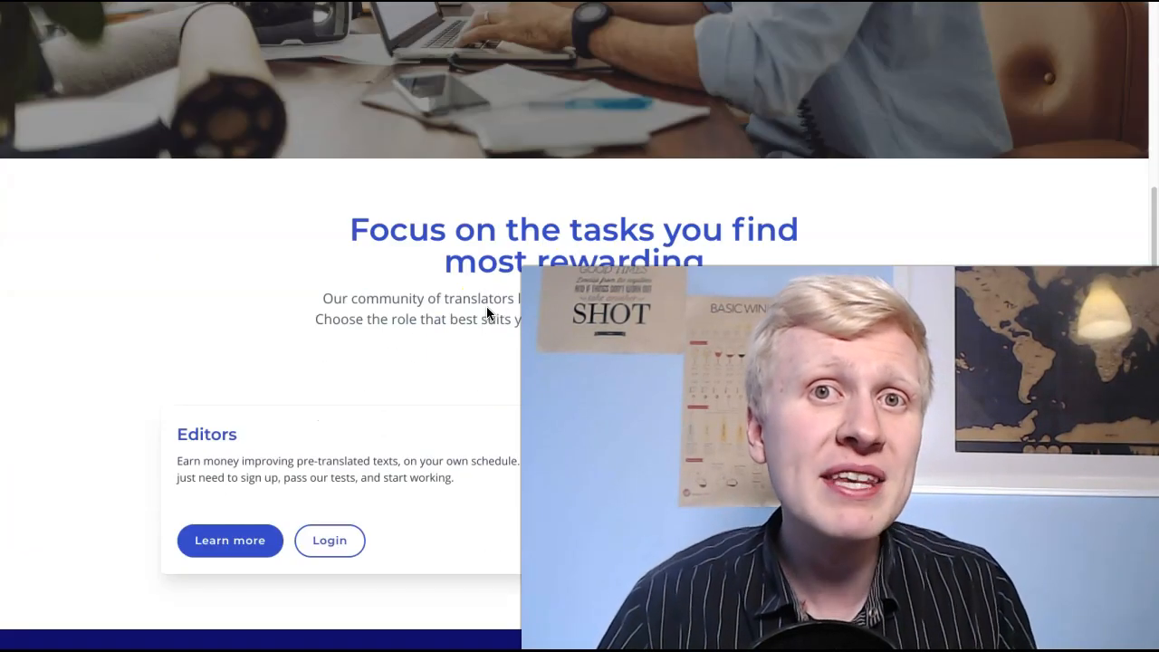
pyautogui.scroll(-3)
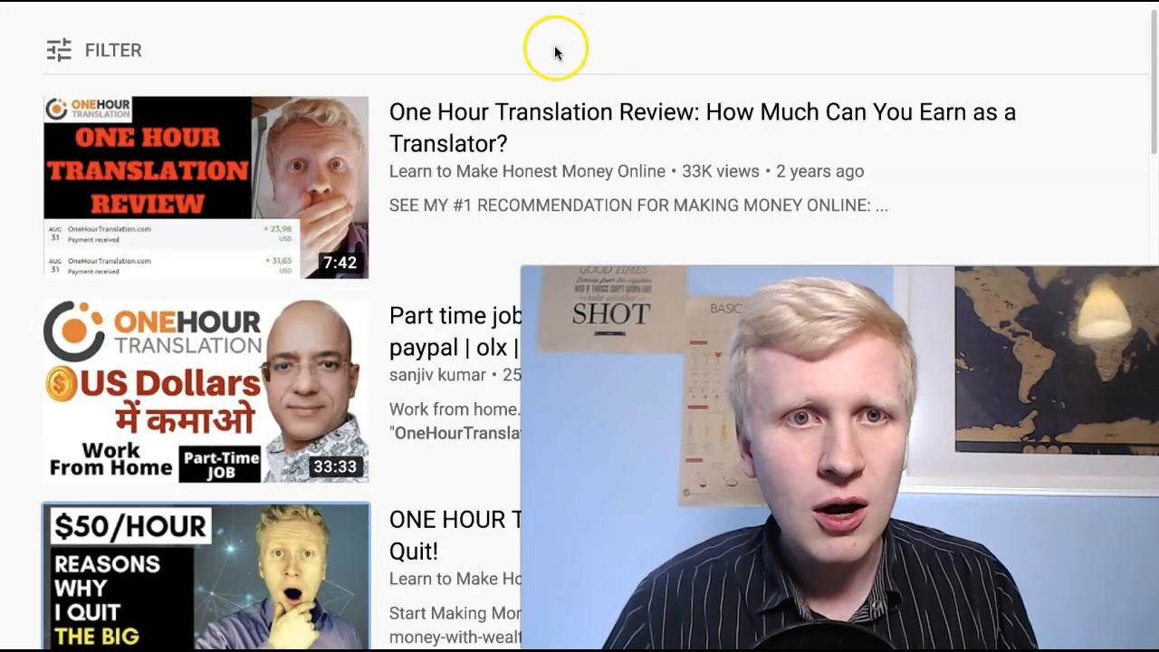
pyautogui.moveTo(369, 59)
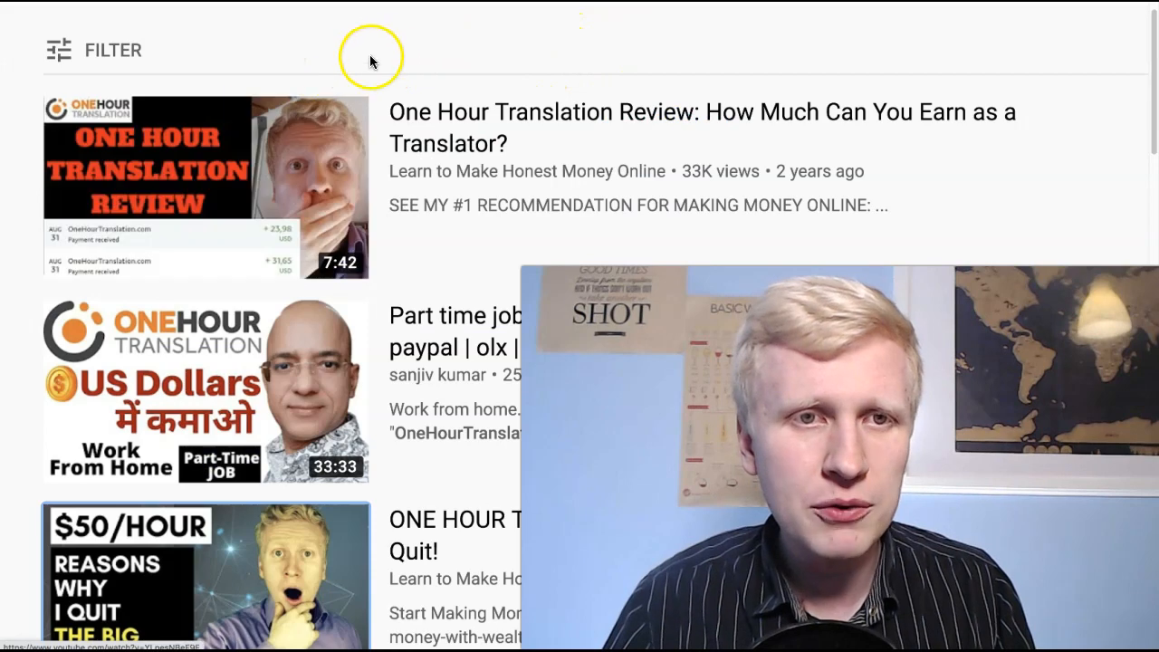
pyautogui.moveTo(268, 81)
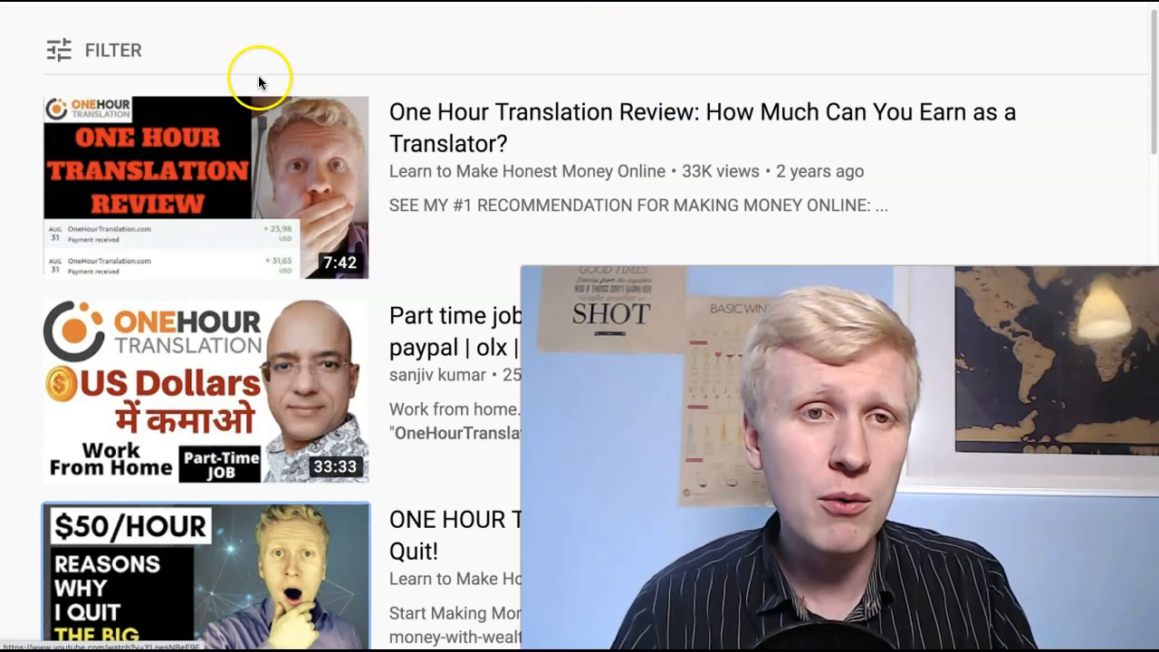
# Open the EARN $210 READING WORDS! video from the 'one hour translation' search results
pyautogui.scroll(-3)
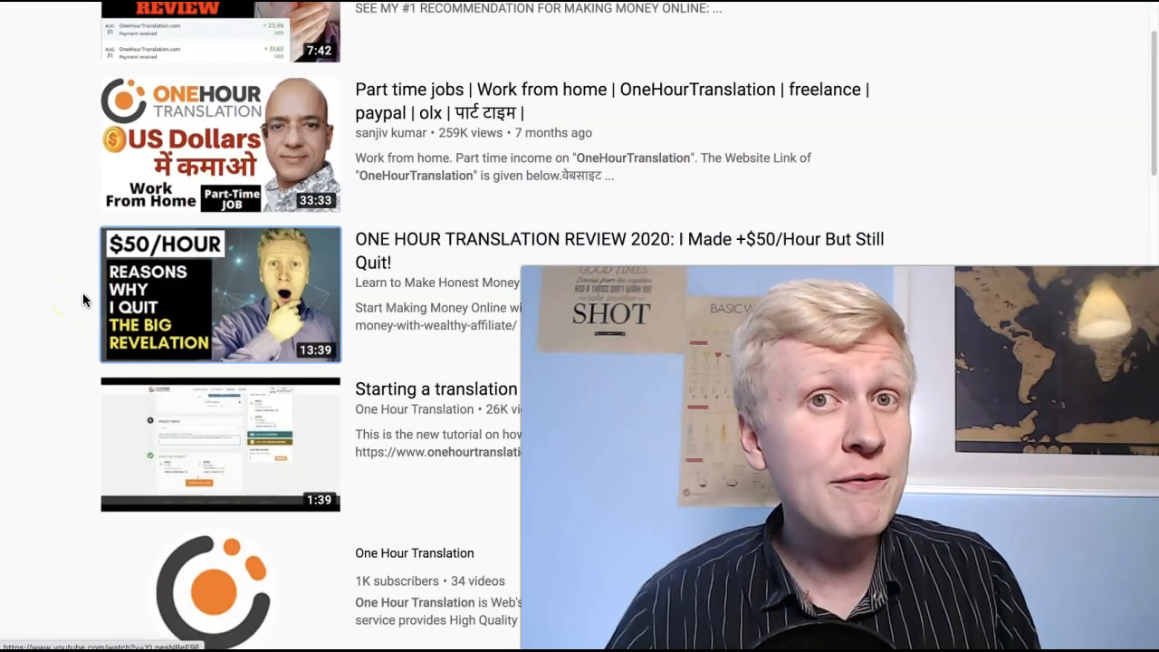
pyautogui.scroll(-3)
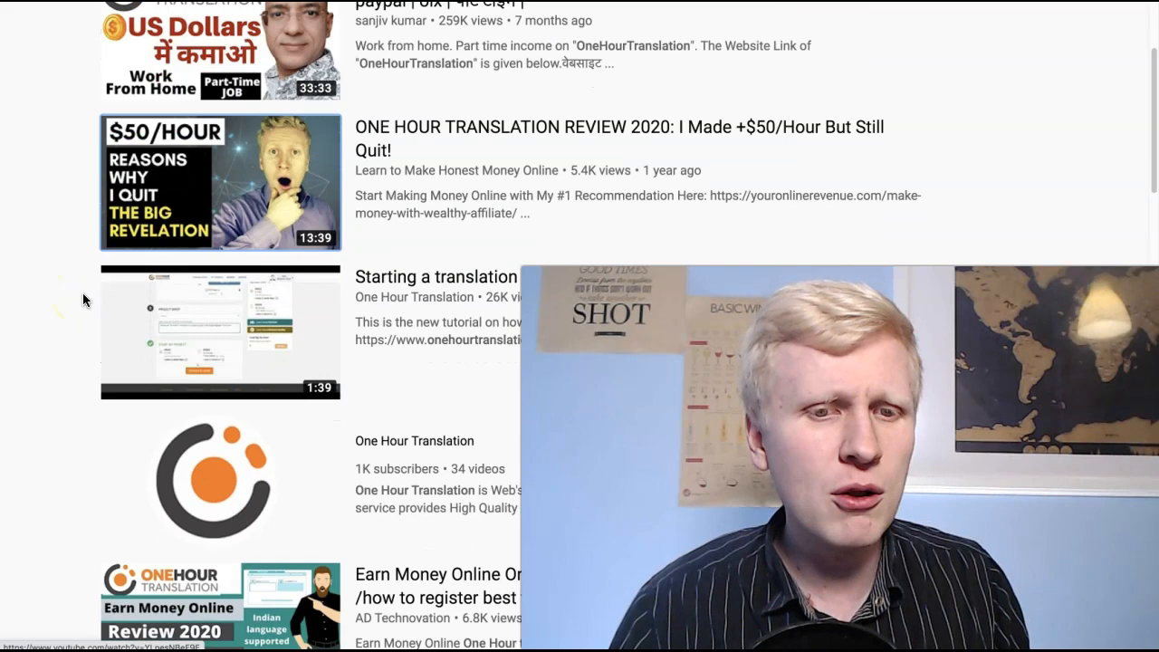
pyautogui.scroll(-3)
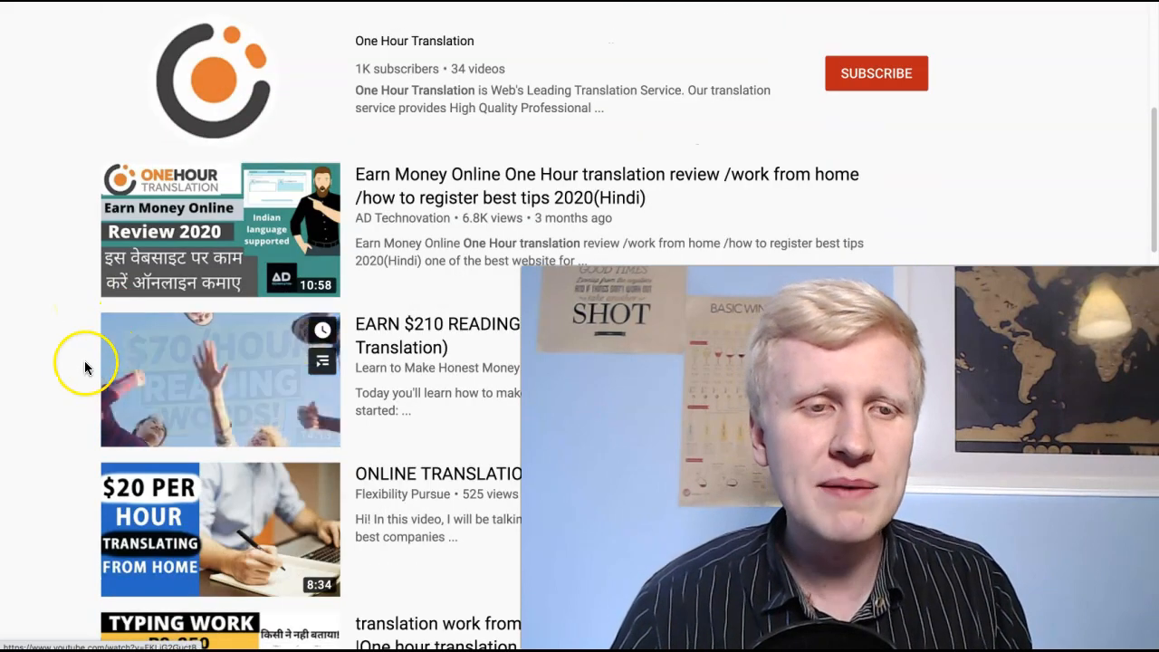
pyautogui.moveTo(86, 367)
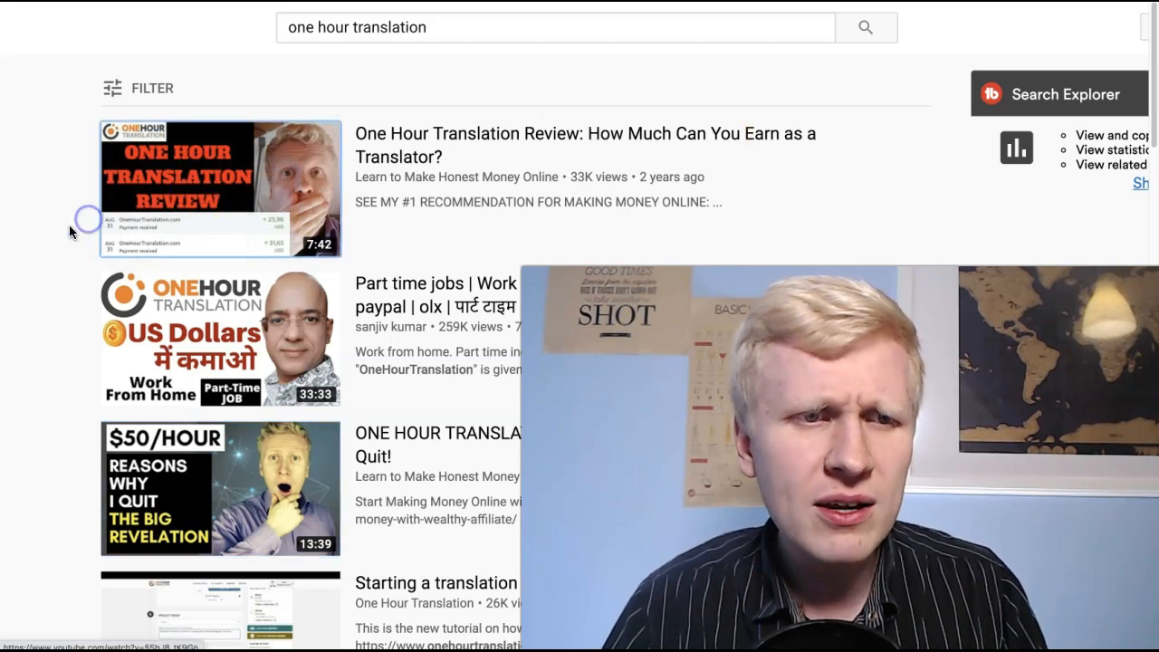
pyautogui.scroll(-3)
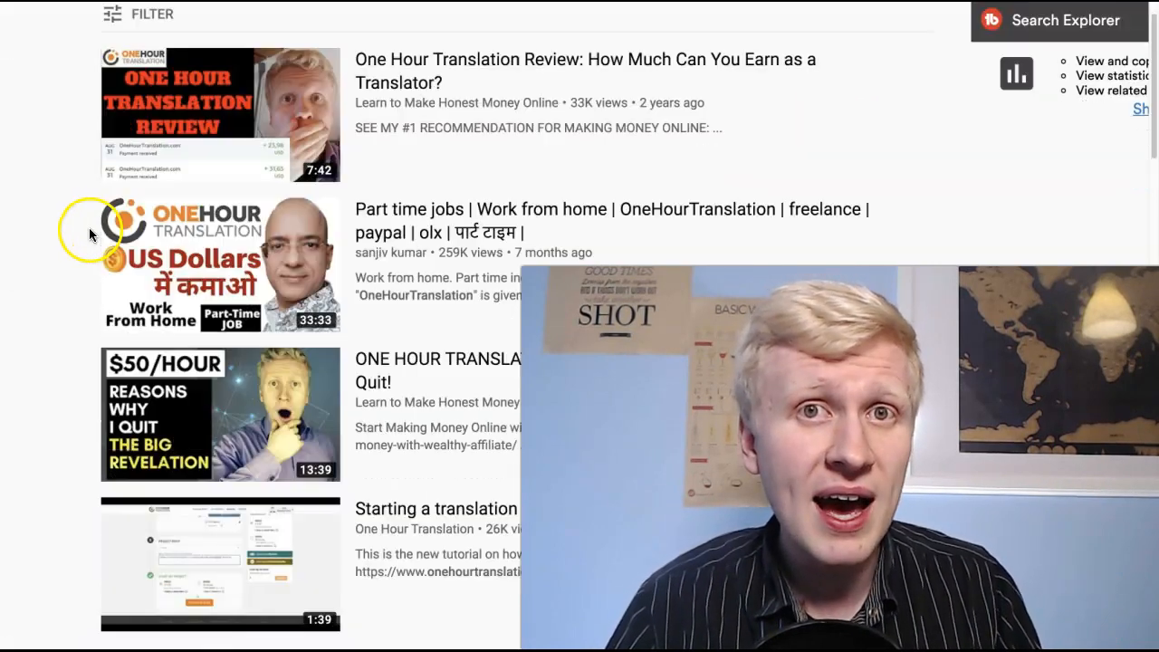
pyautogui.scroll(-3)
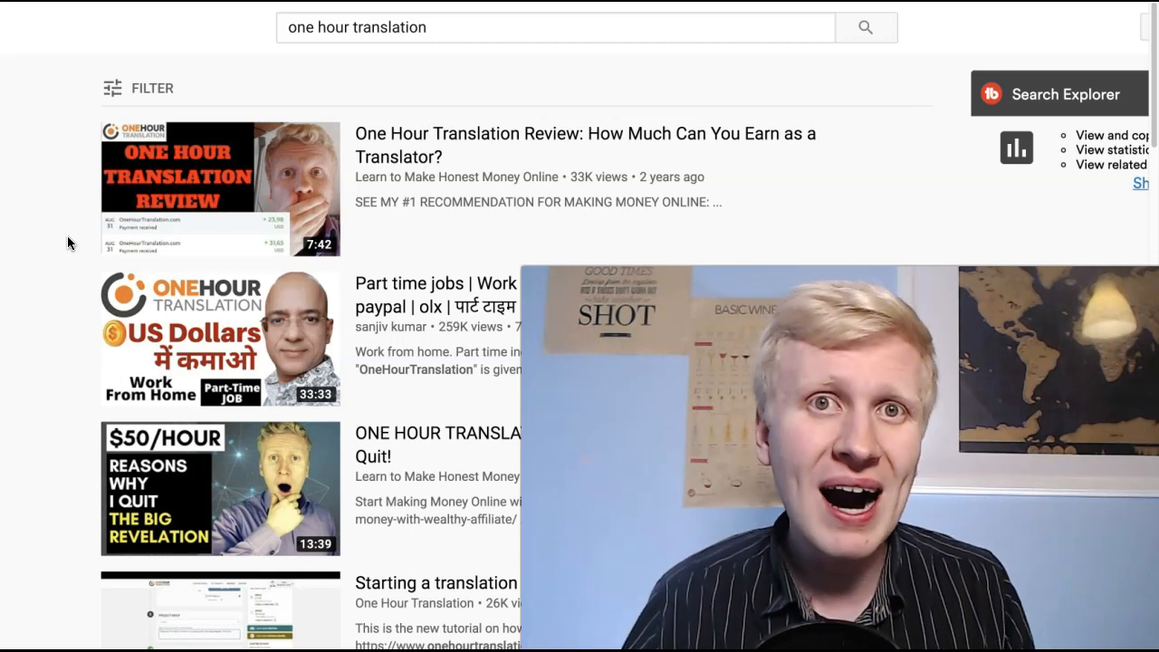
pyautogui.click(219, 489)
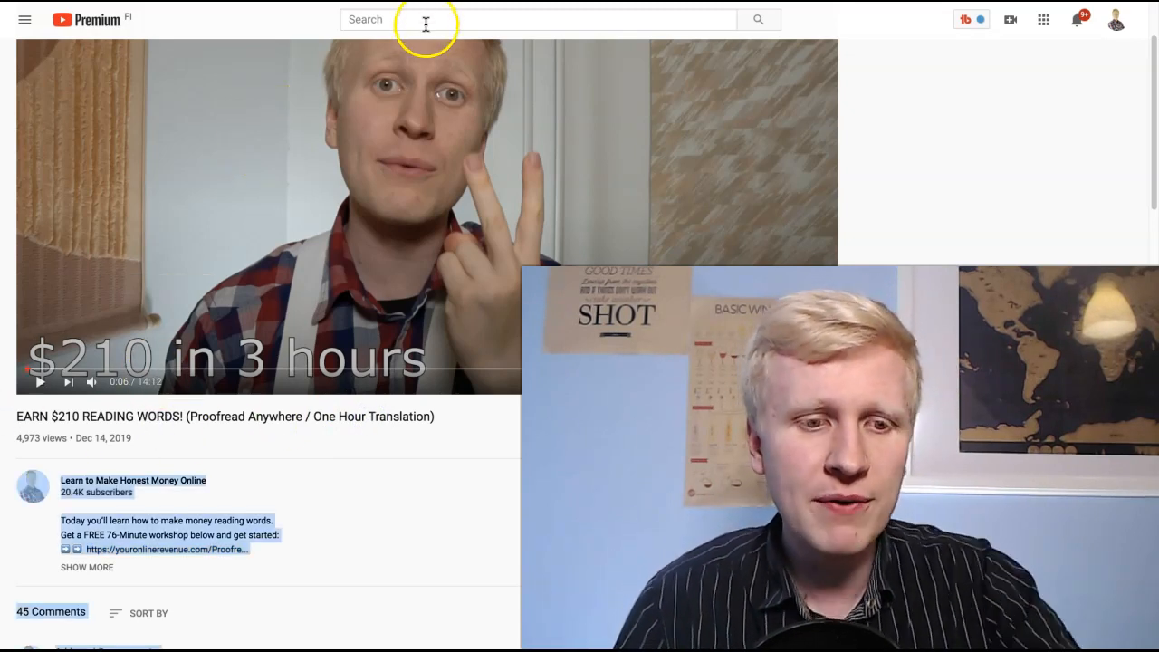
pyautogui.write('210 eard')
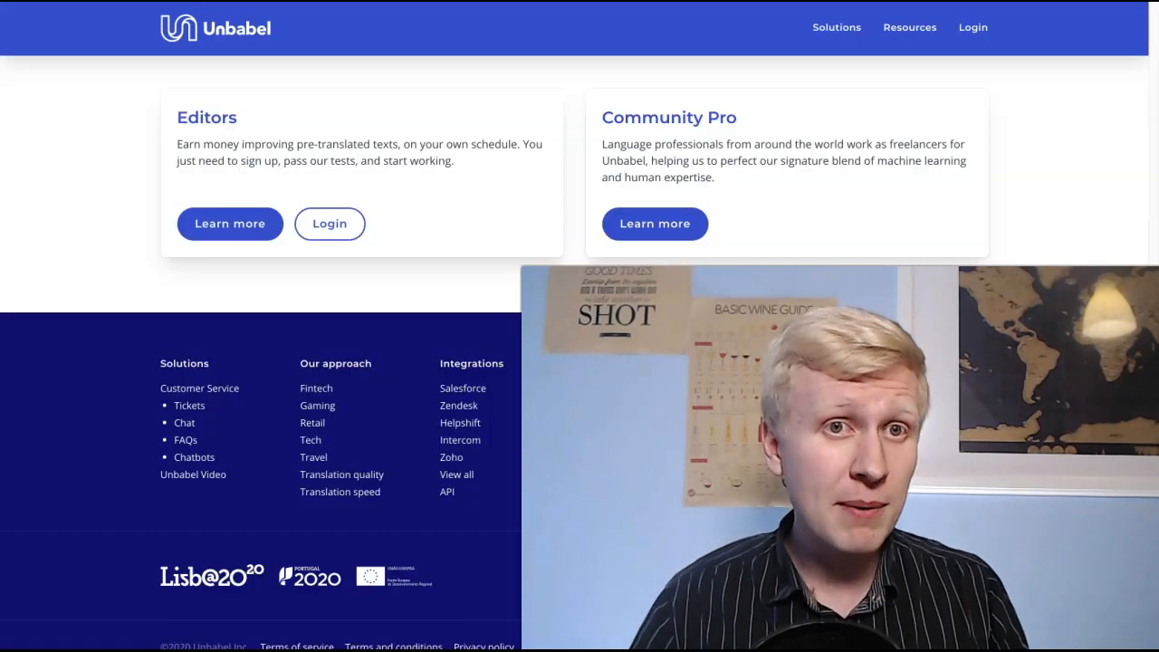
# Switch to the Indeed tab showing Unbabel's 4.2-rated employee reviews
pyautogui.click(864, 25)
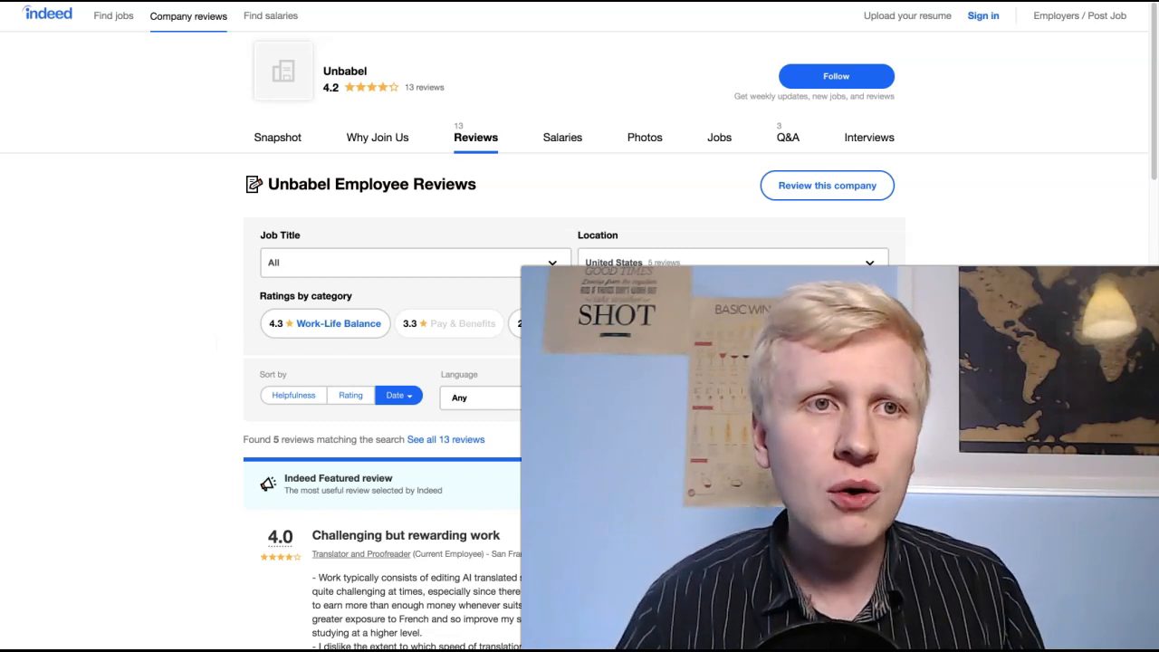
# Scroll Indeed's Unbabel ratings by category, including 2.8 for job security
pyautogui.scroll(-3)
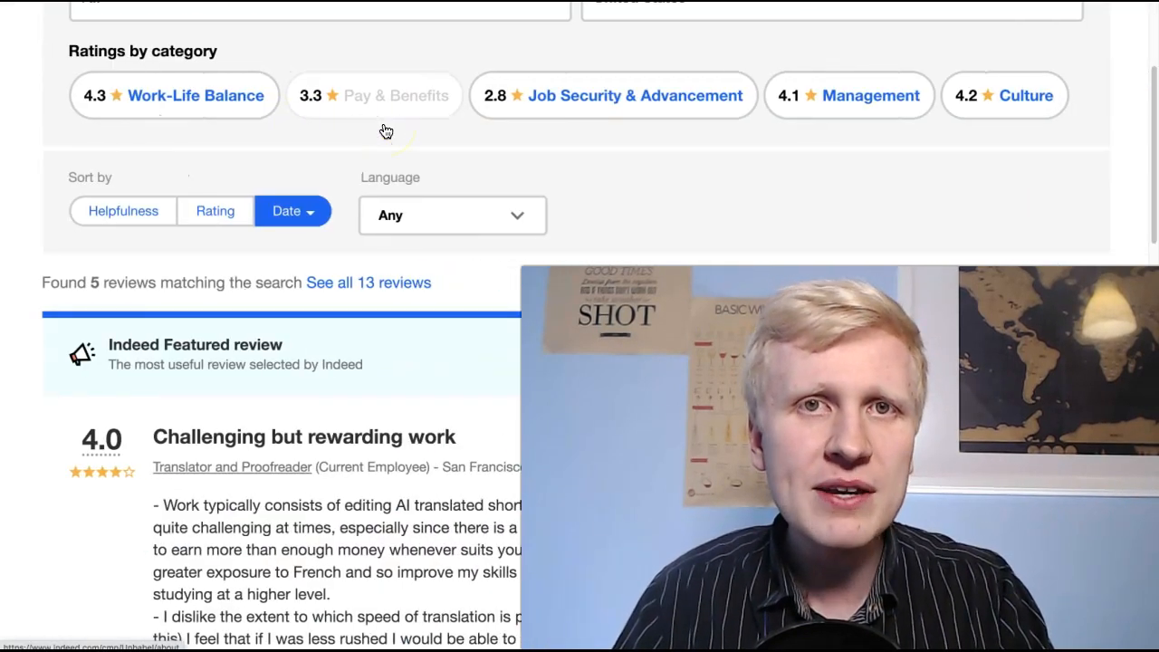
pyautogui.scroll(-3)
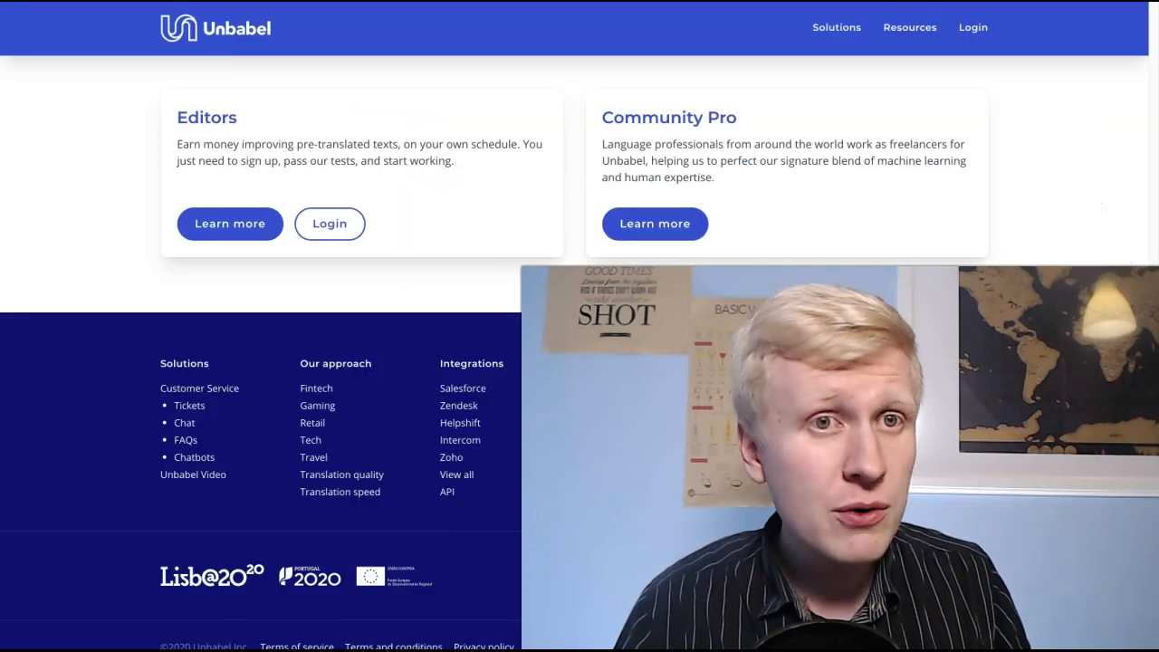
# Open the Editors 'Learn more' page and scroll its How it works steps to the FAQ
pyautogui.click(654, 224)
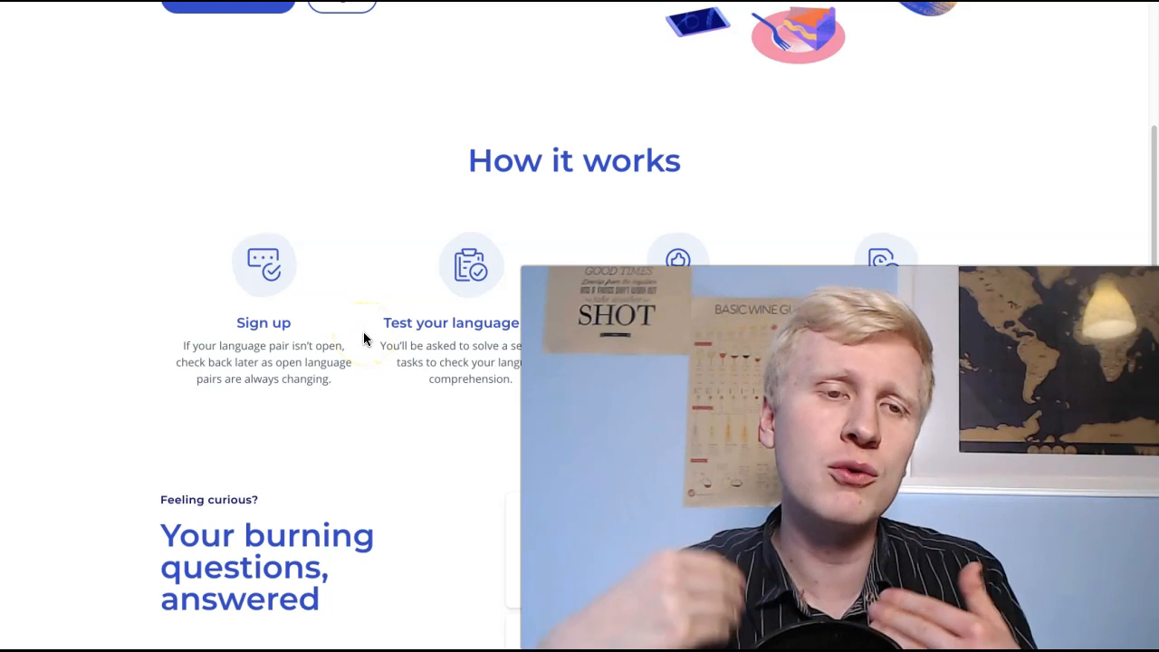
pyautogui.moveTo(263, 323); pyautogui.dragTo(331, 378)
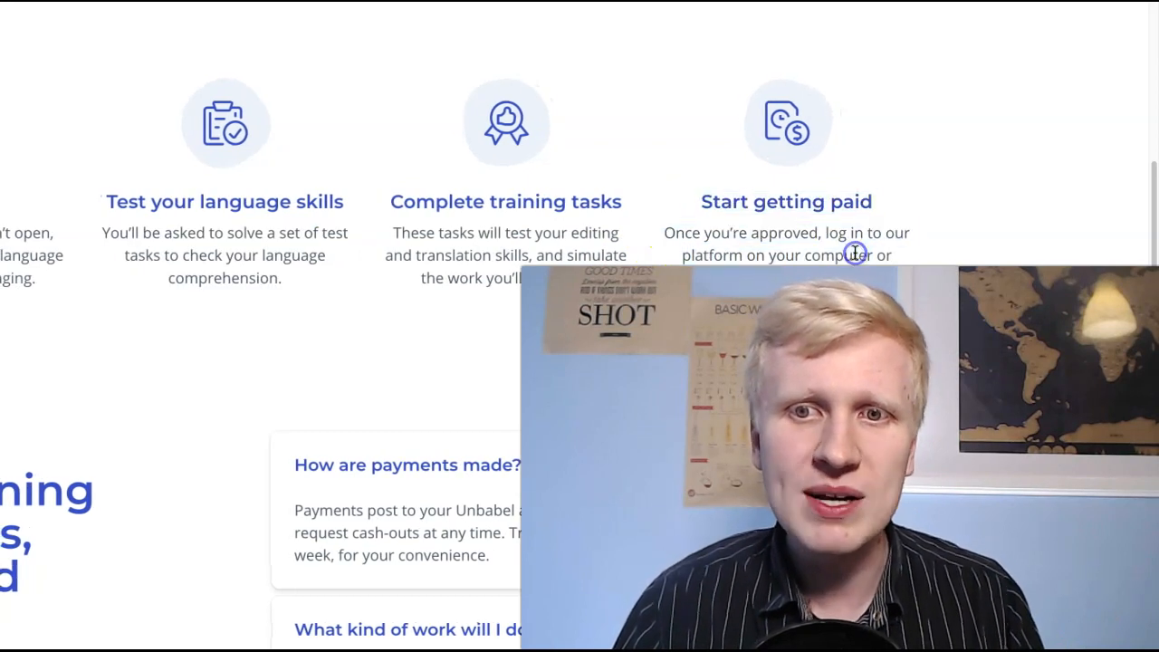
pyautogui.scroll(-3)
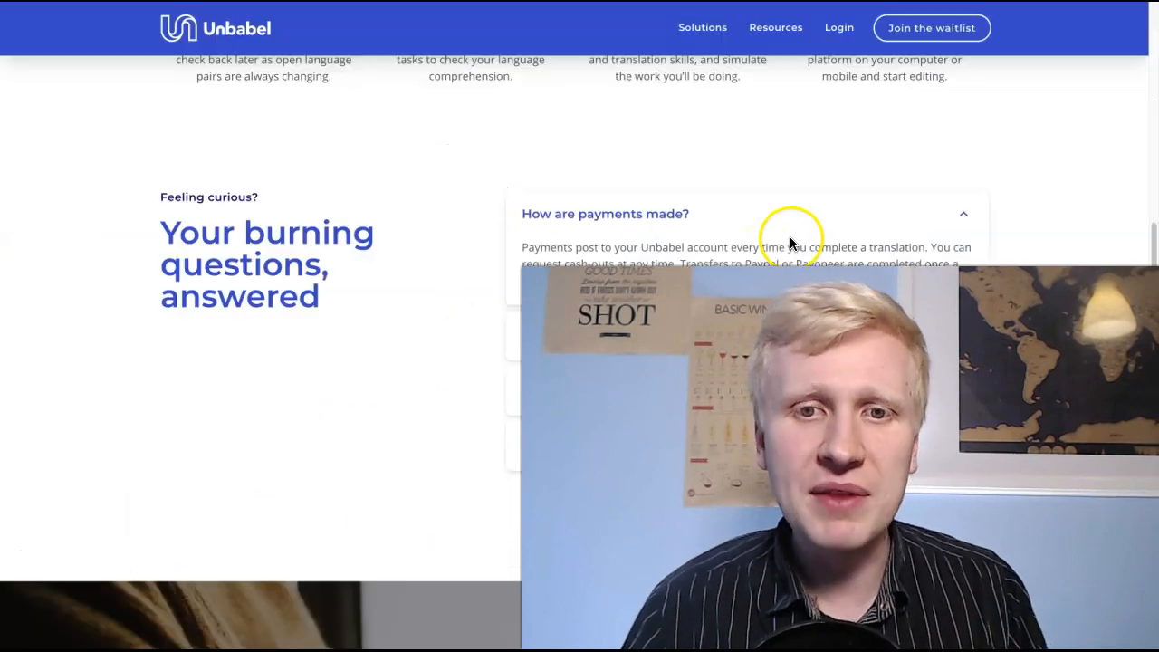
# Highlight the work-type FAQ answer, then expand the professional-translator and phone/tablet answers
pyautogui.scroll(-3)
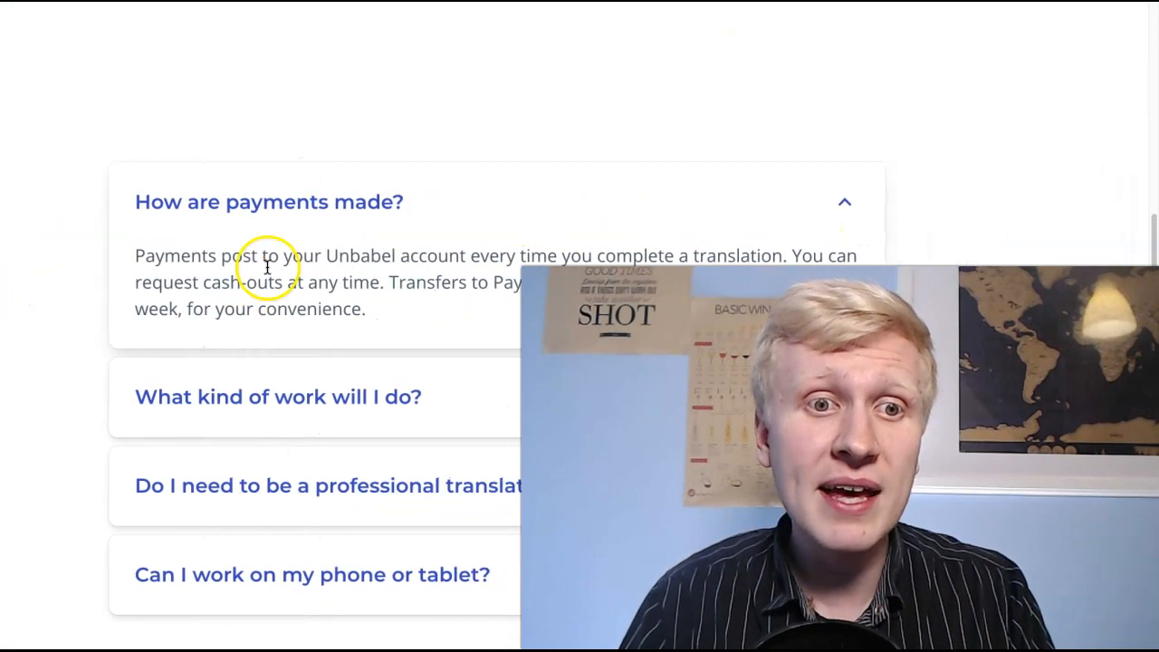
pyautogui.moveTo(281, 255); pyautogui.dragTo(453, 255)
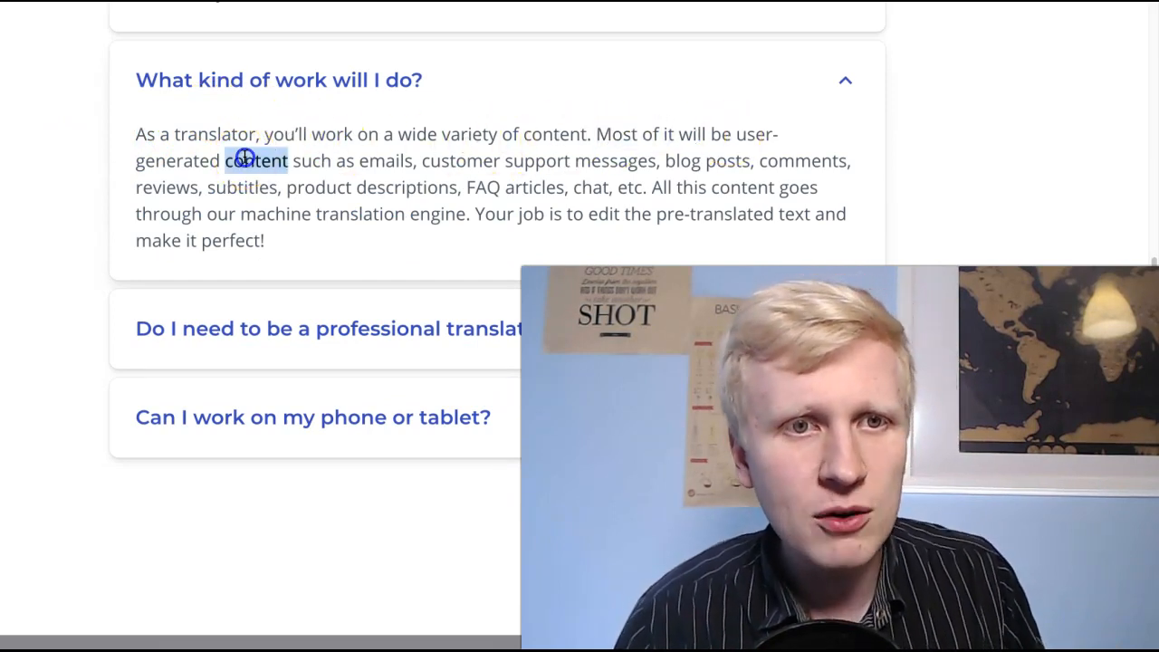
pyautogui.moveTo(225, 160); pyautogui.dragTo(652, 188)
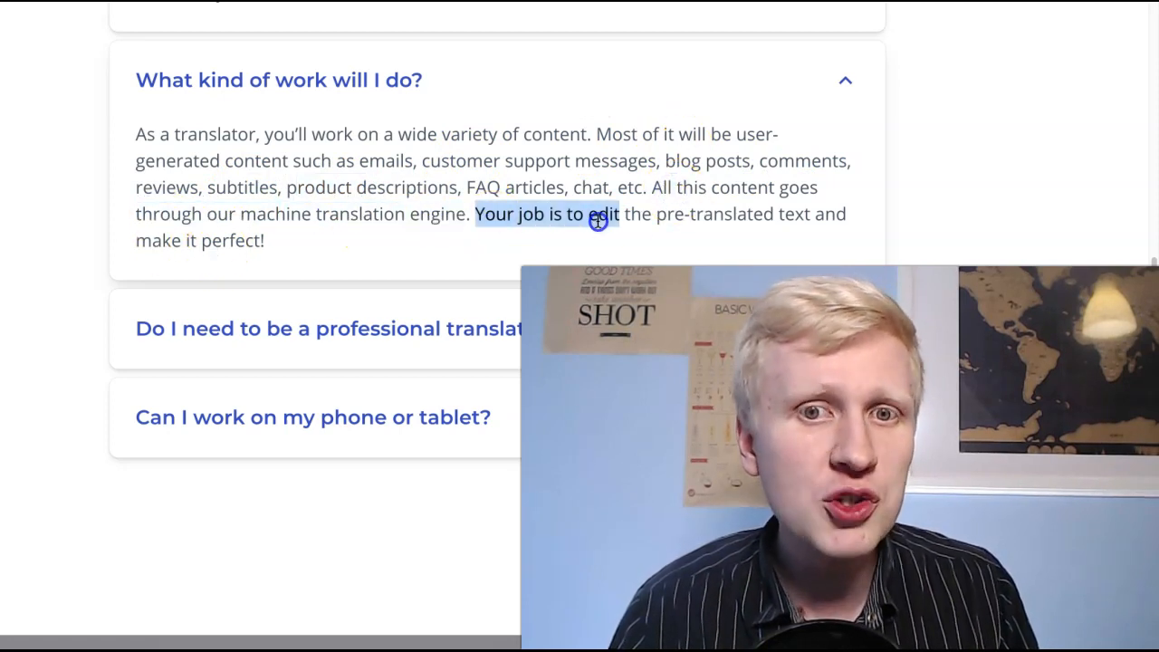
pyautogui.moveTo(598, 219); pyautogui.dragTo(828, 227)
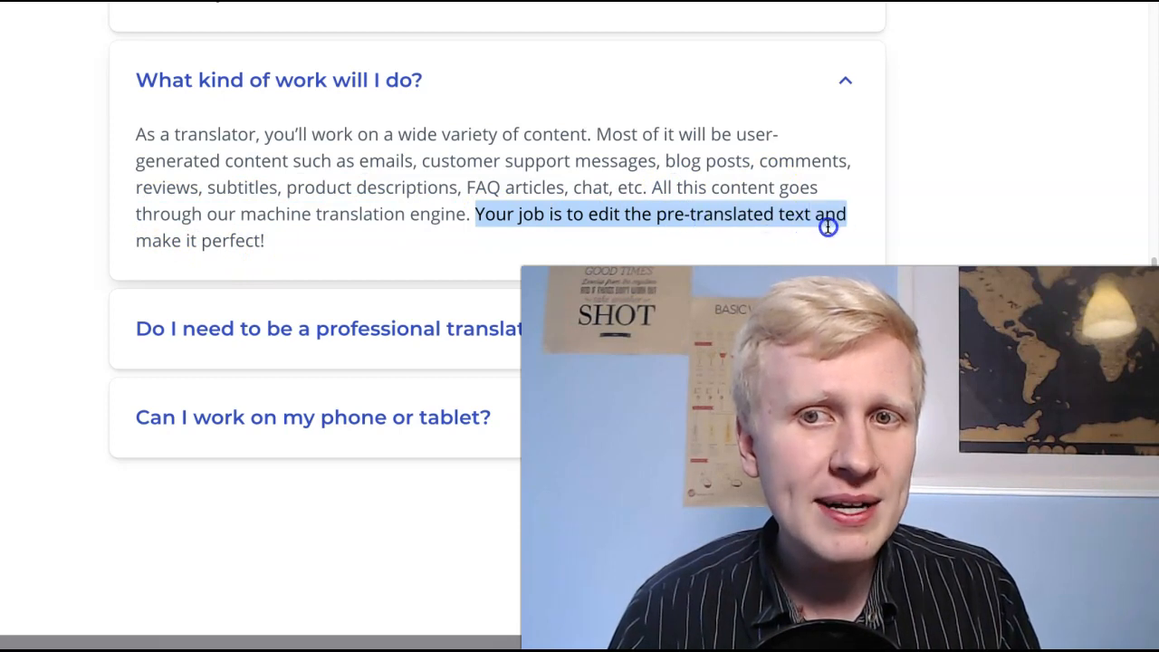
pyautogui.moveTo(828, 226); pyautogui.dragTo(135, 134)
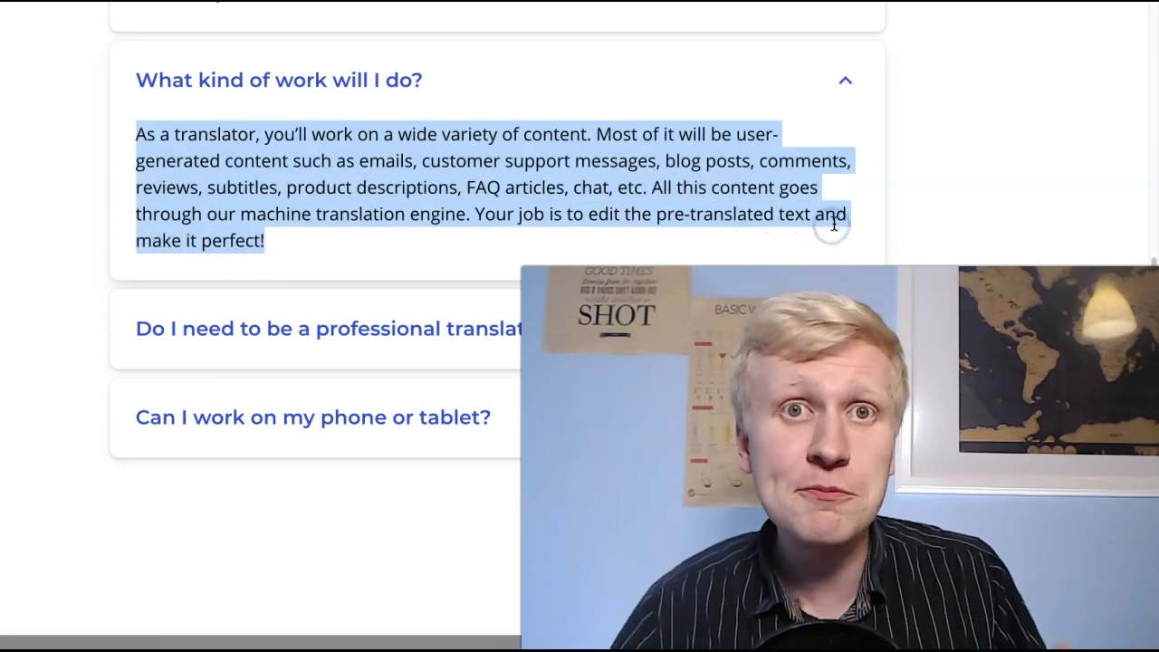
pyautogui.click(328, 328)
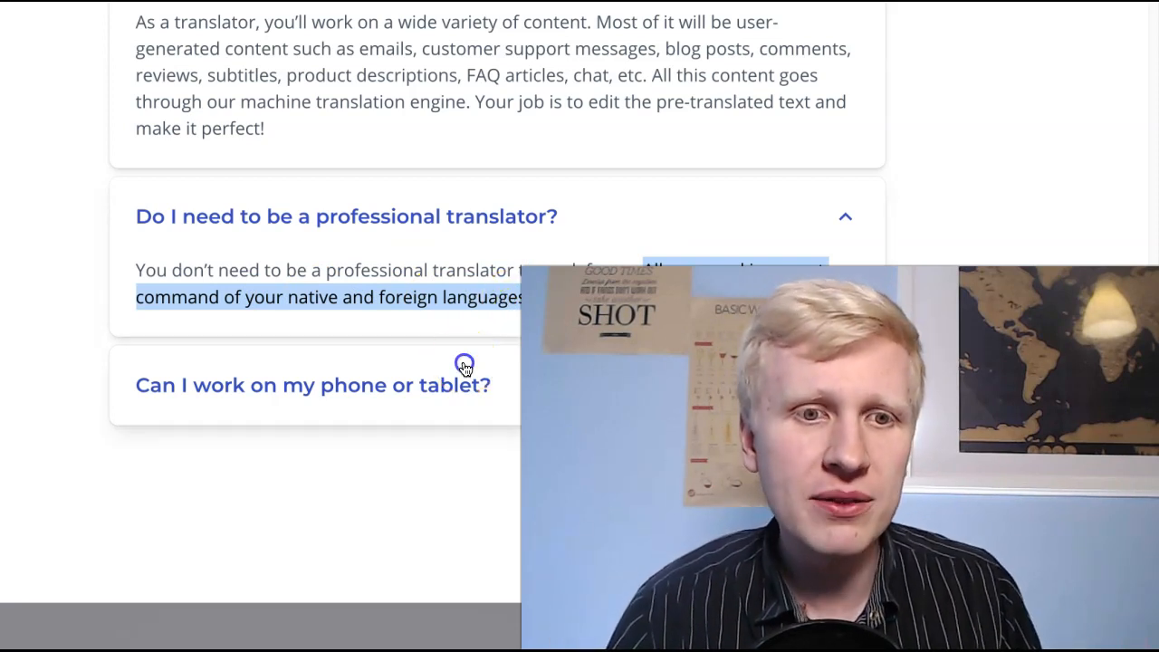
pyautogui.click(313, 384)
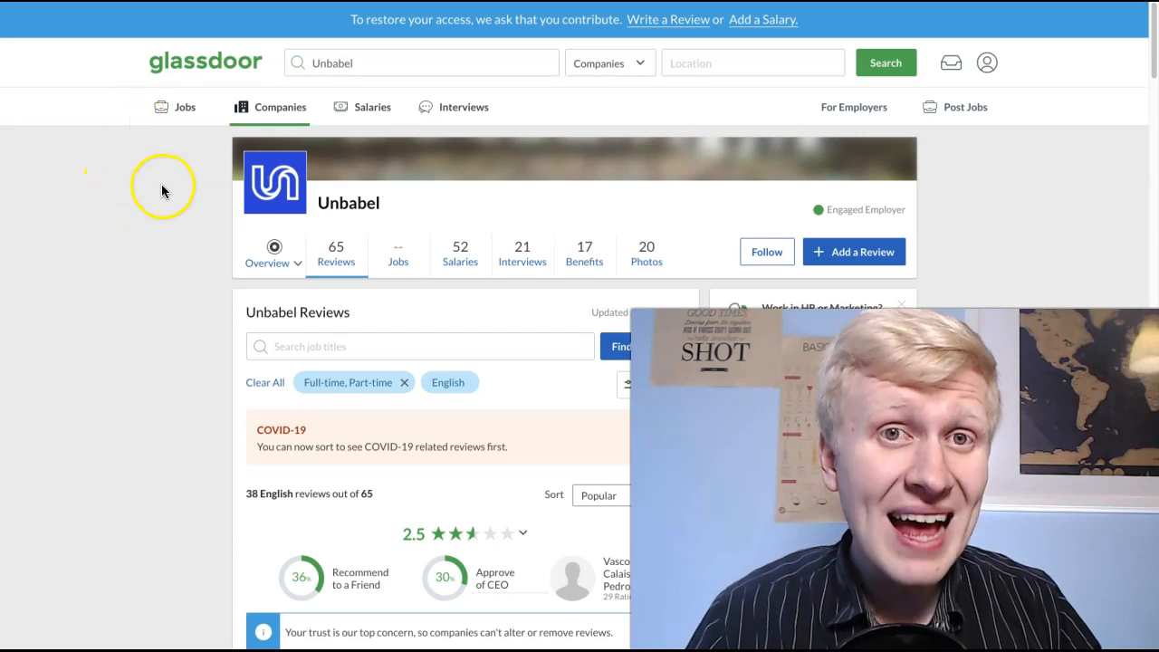
# Scroll down Unbabel's Glassdoor reviews list, past a 2.5 rating breakdown
pyautogui.scroll(-3)
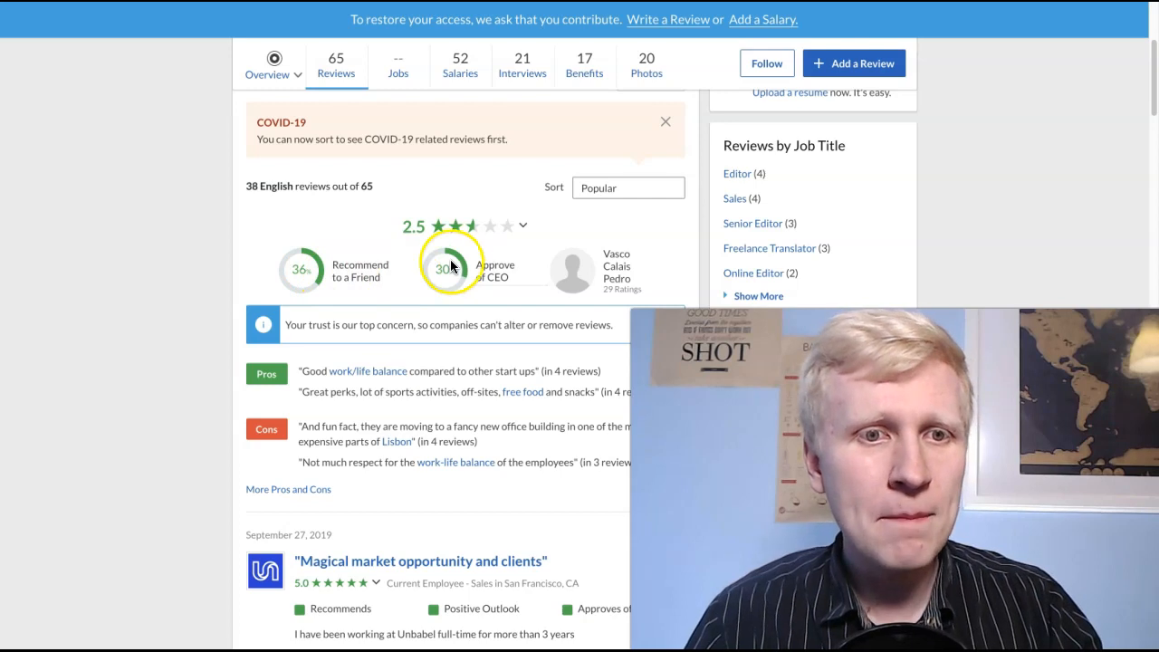
pyautogui.scroll(-3)
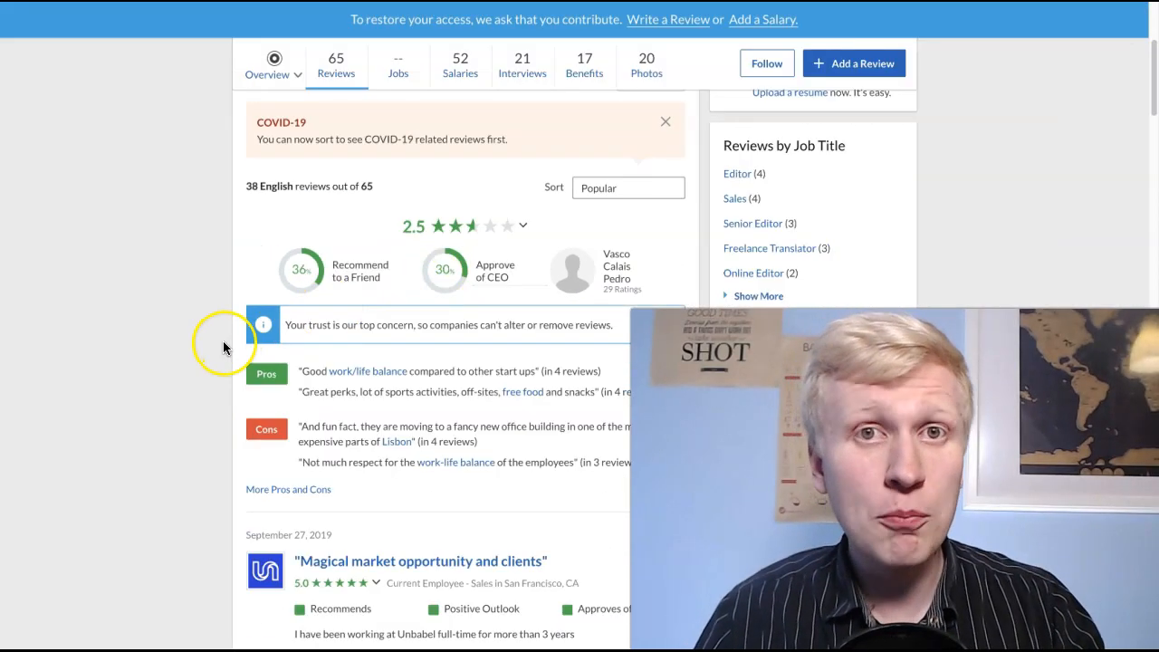
pyautogui.scroll(-3)
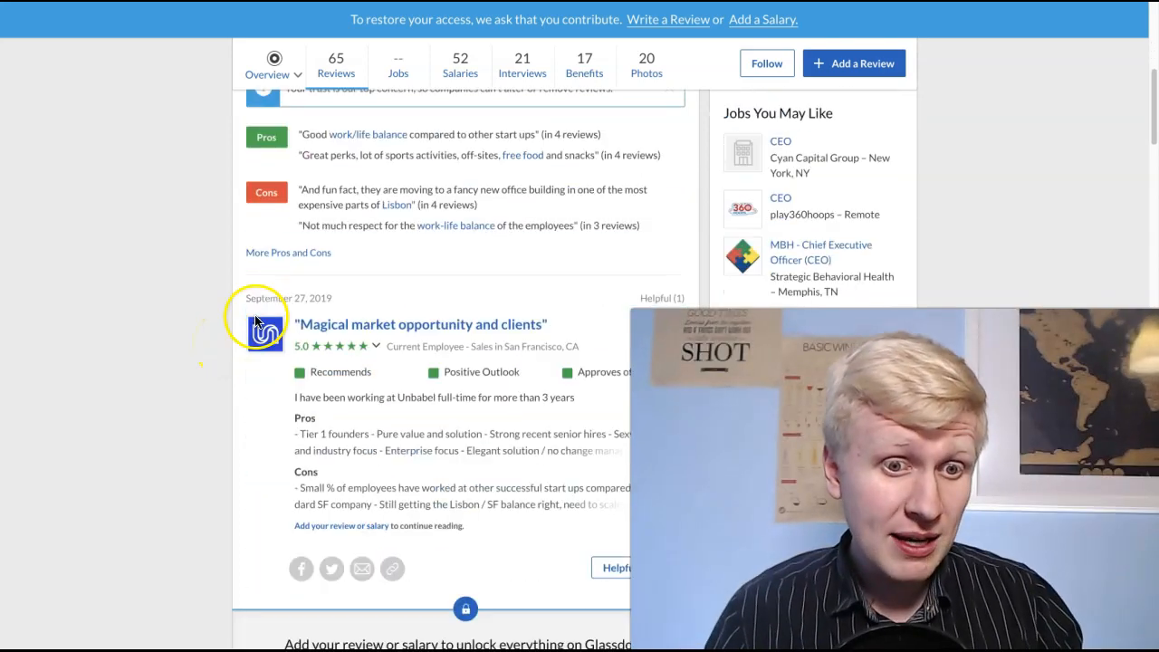
pyautogui.scroll(-3)
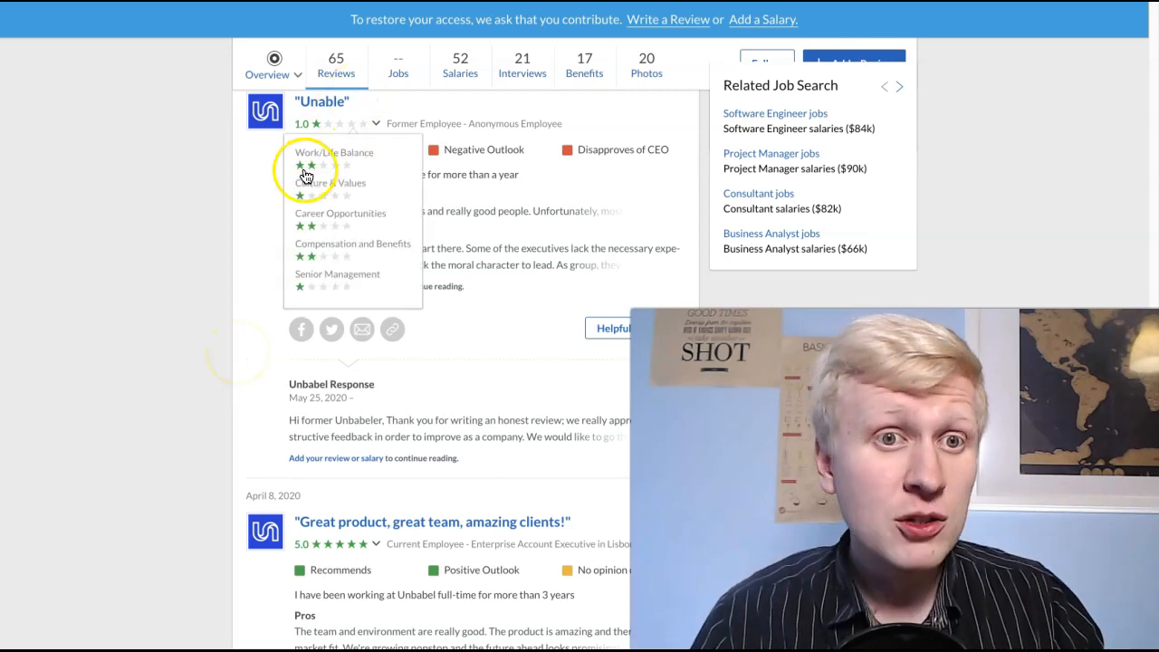
pyautogui.scroll(-3)
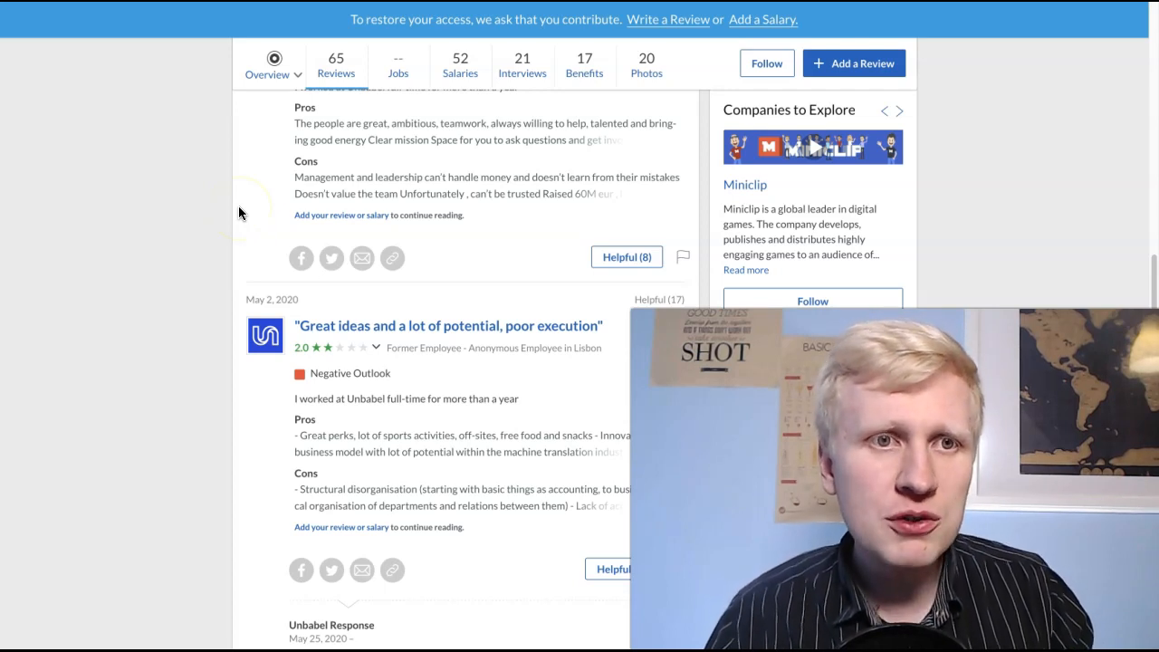
pyautogui.scroll(-3)
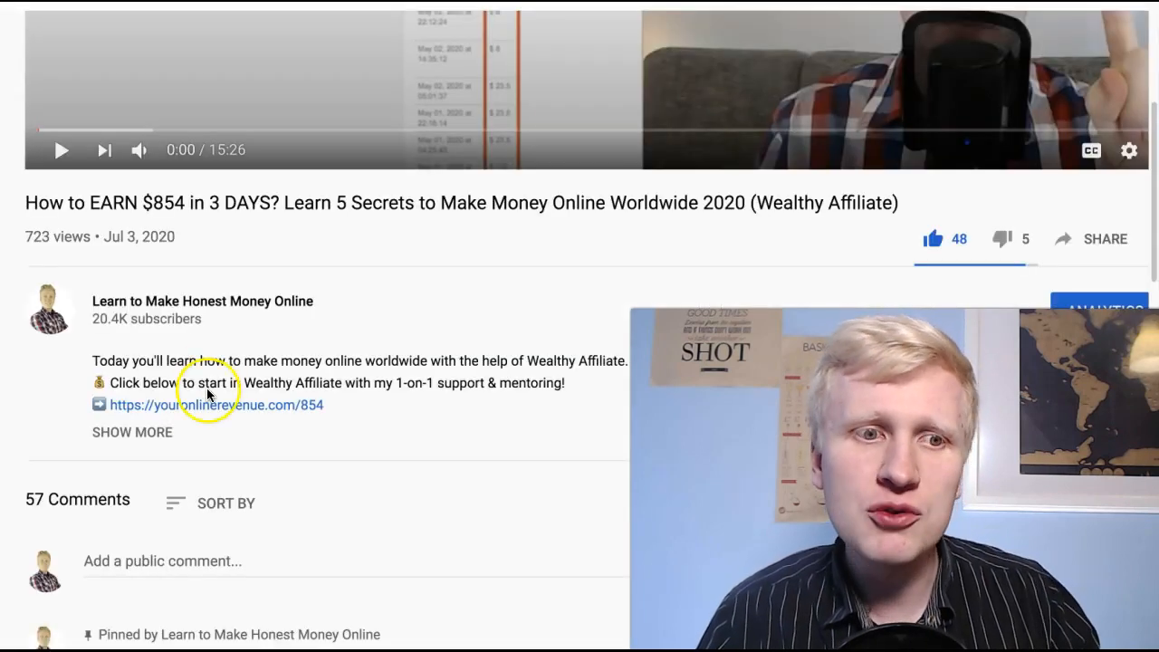
# Scroll the Wealthy Affiliate video description before returning to Glassdoor reviews
pyautogui.scroll(-3)
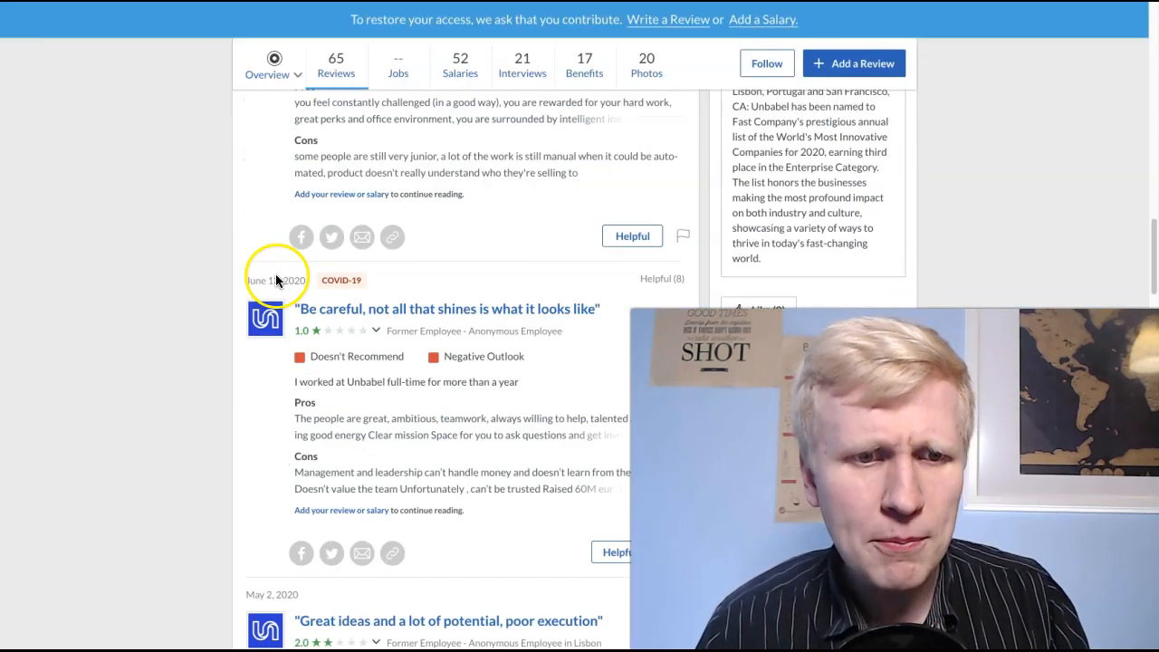
# Scroll through negative Glassdoor reviews like 'Unable' and 'Worst Company That DON'T CARE ABOUT ITS STAFF'
pyautogui.scroll(-3)
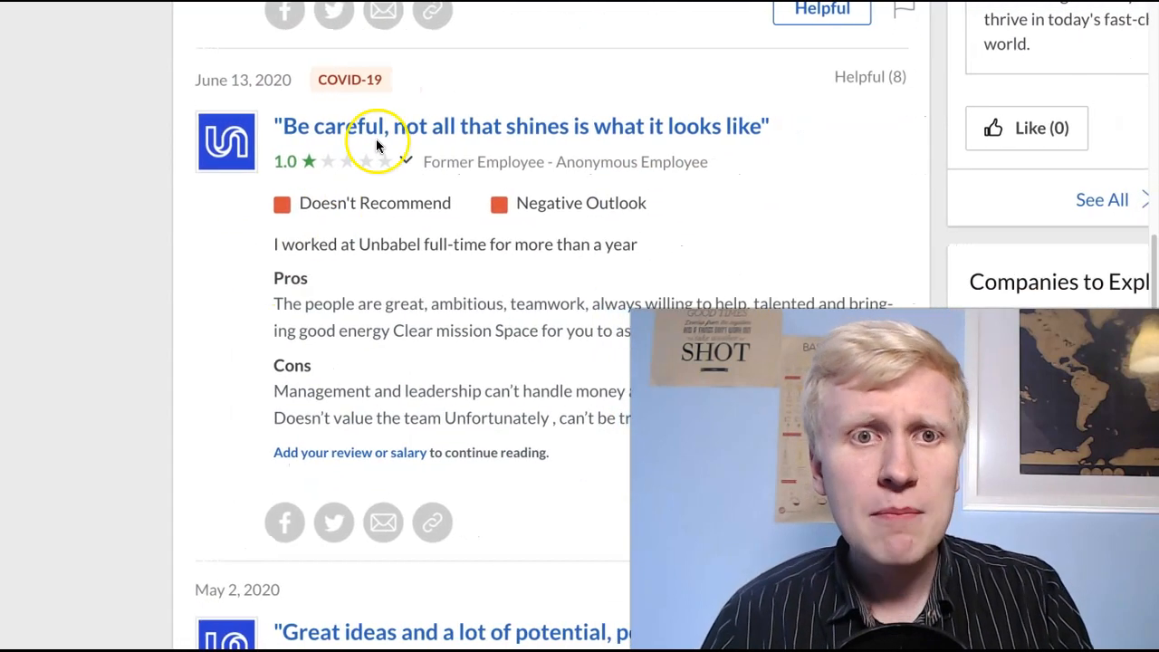
pyautogui.moveTo(625, 134)
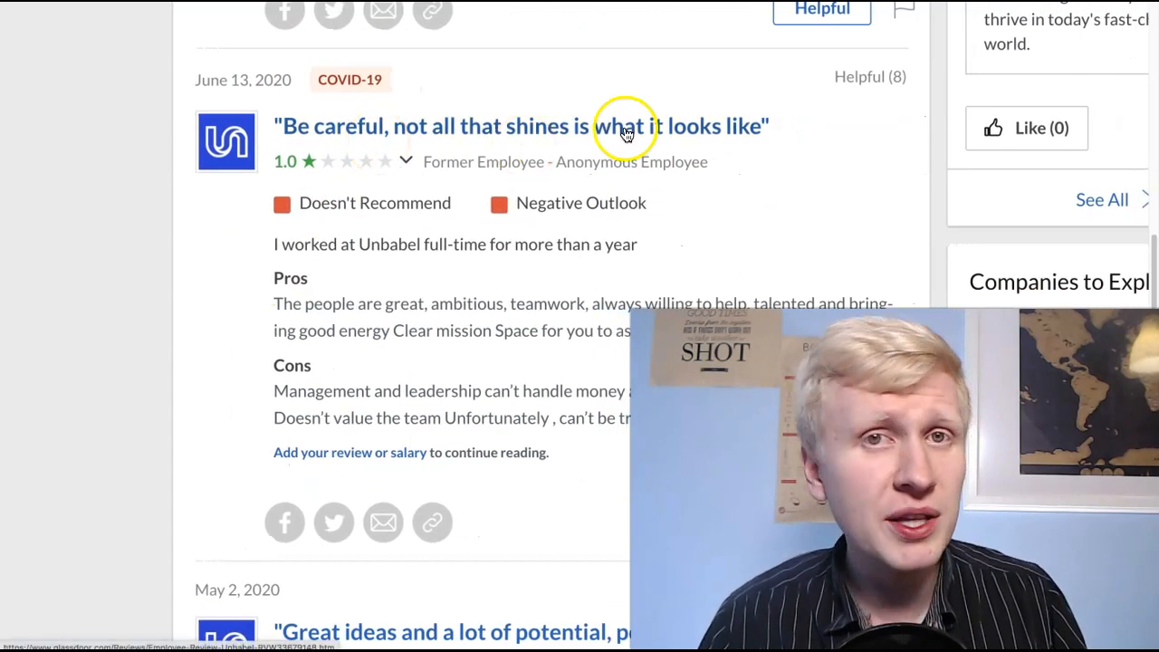
pyautogui.moveTo(379, 305)
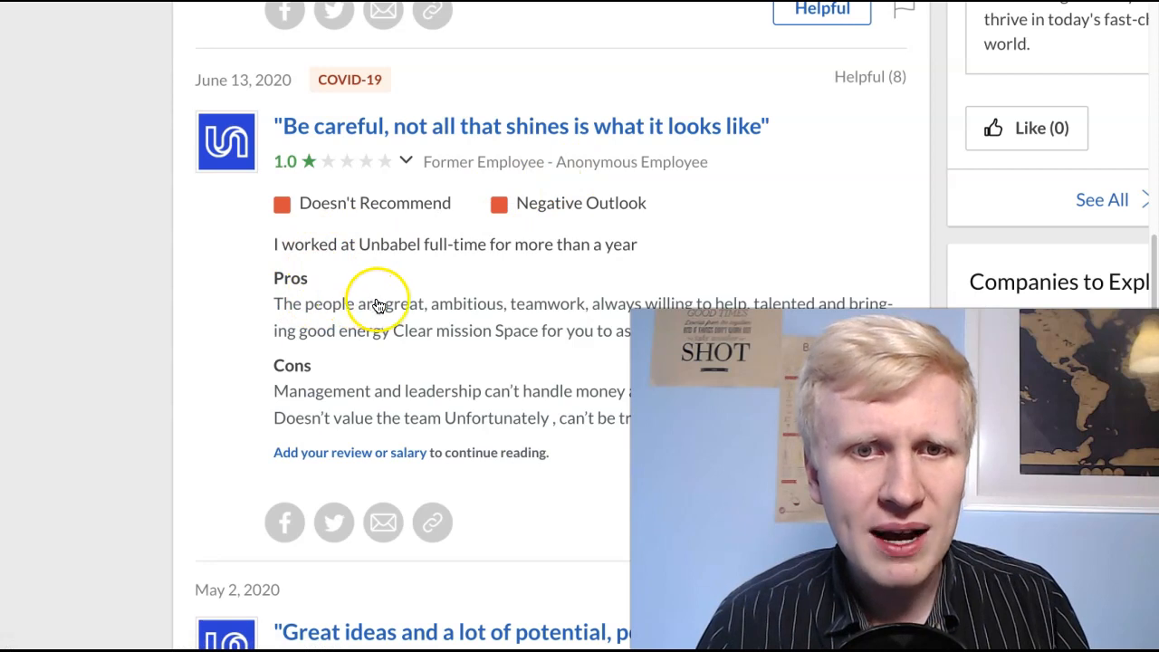
pyautogui.moveTo(724, 299)
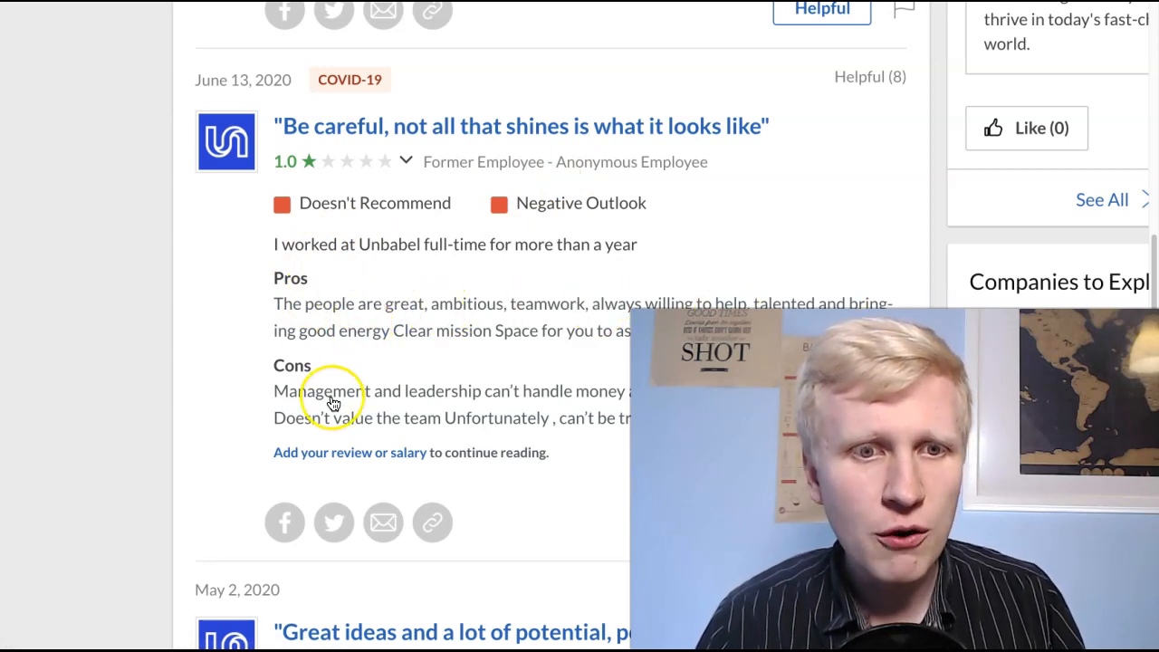
pyautogui.moveTo(548, 401)
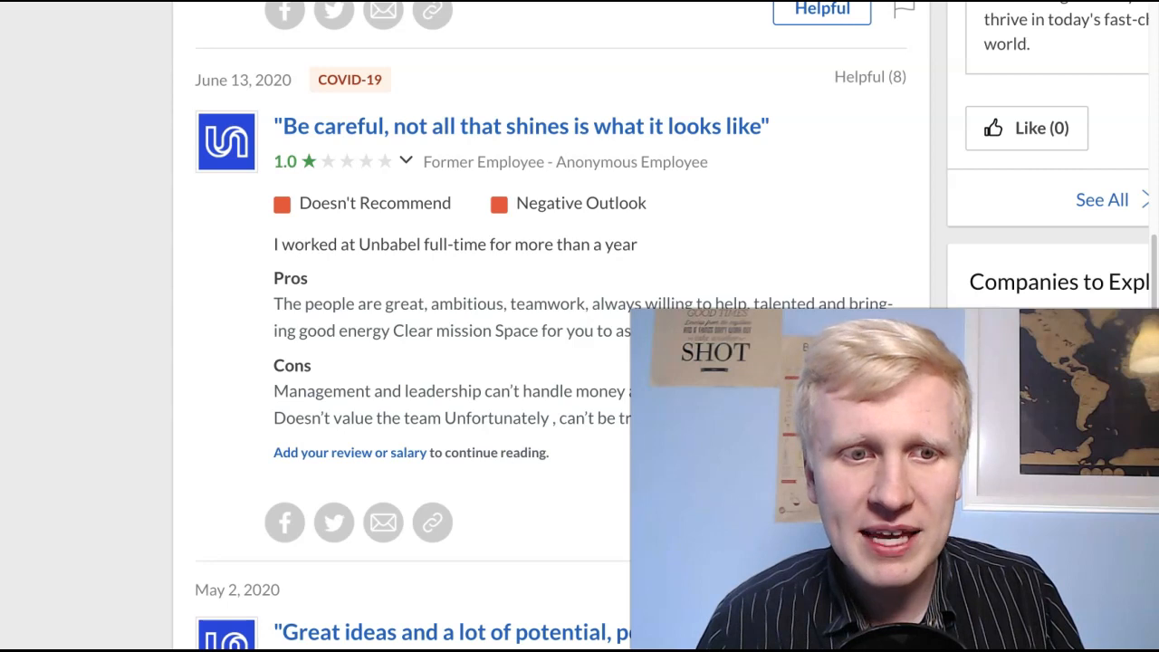
pyautogui.scroll(-3)
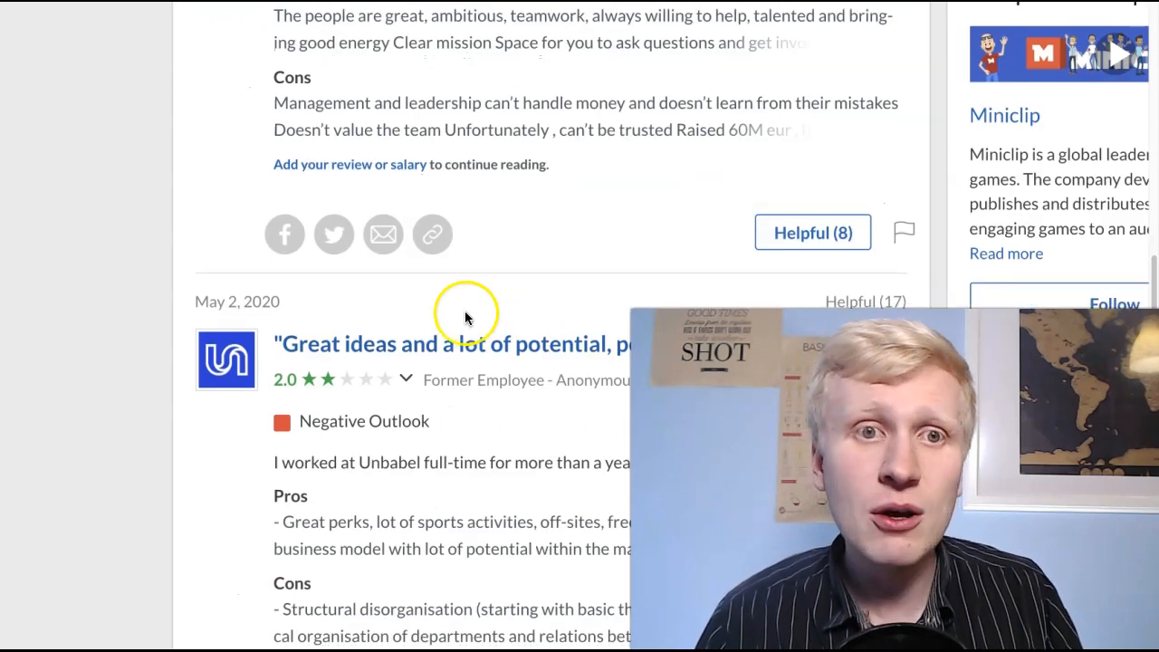
pyautogui.scroll(-3)
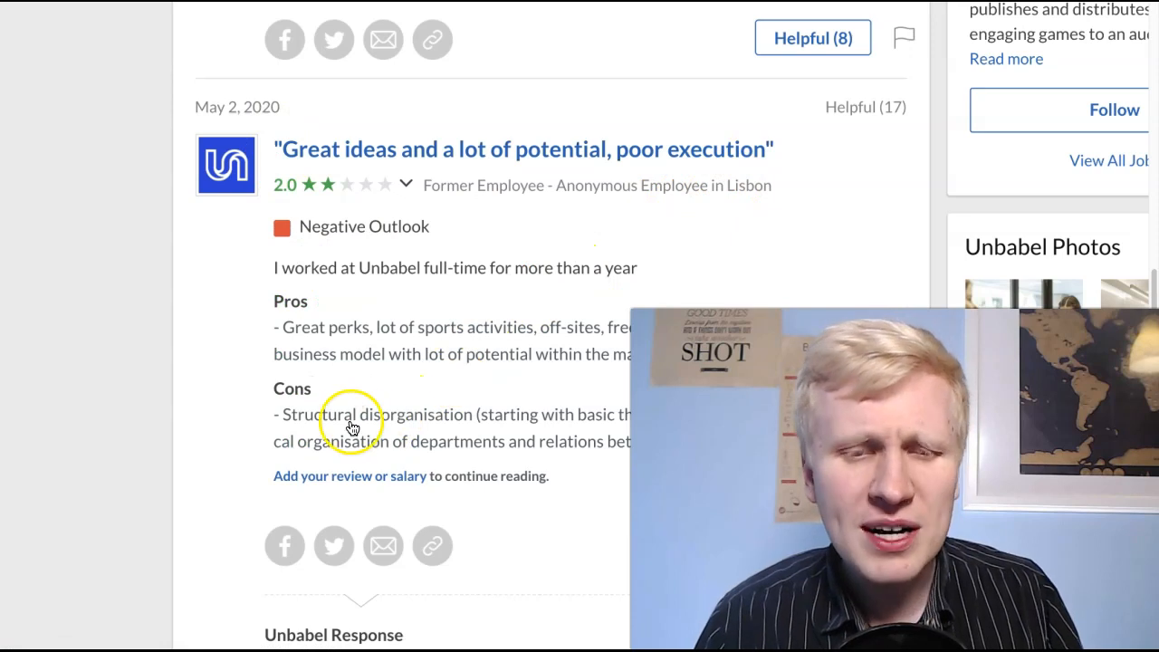
pyautogui.scroll(-3)
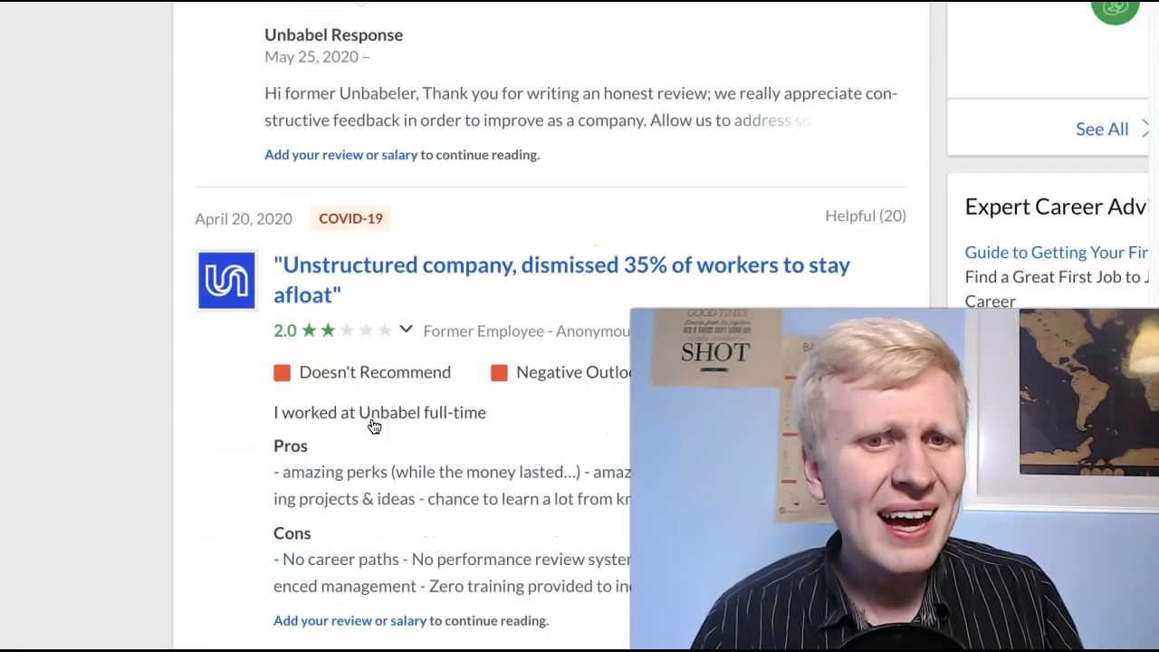
pyautogui.scroll(-3)
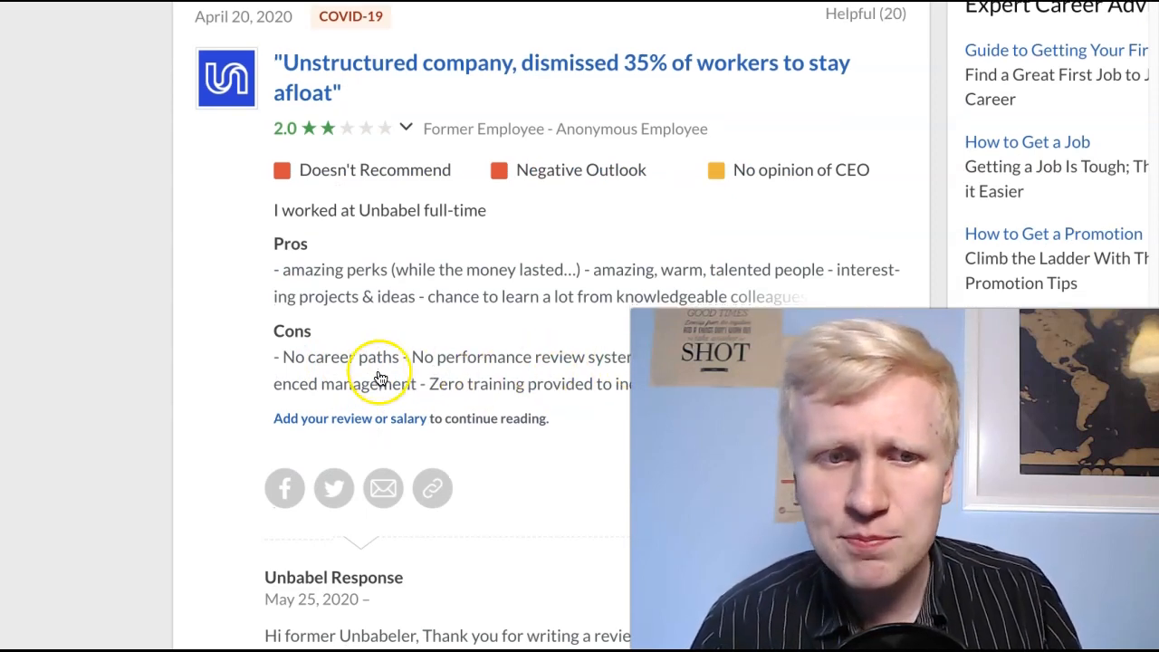
pyautogui.scroll(-3)
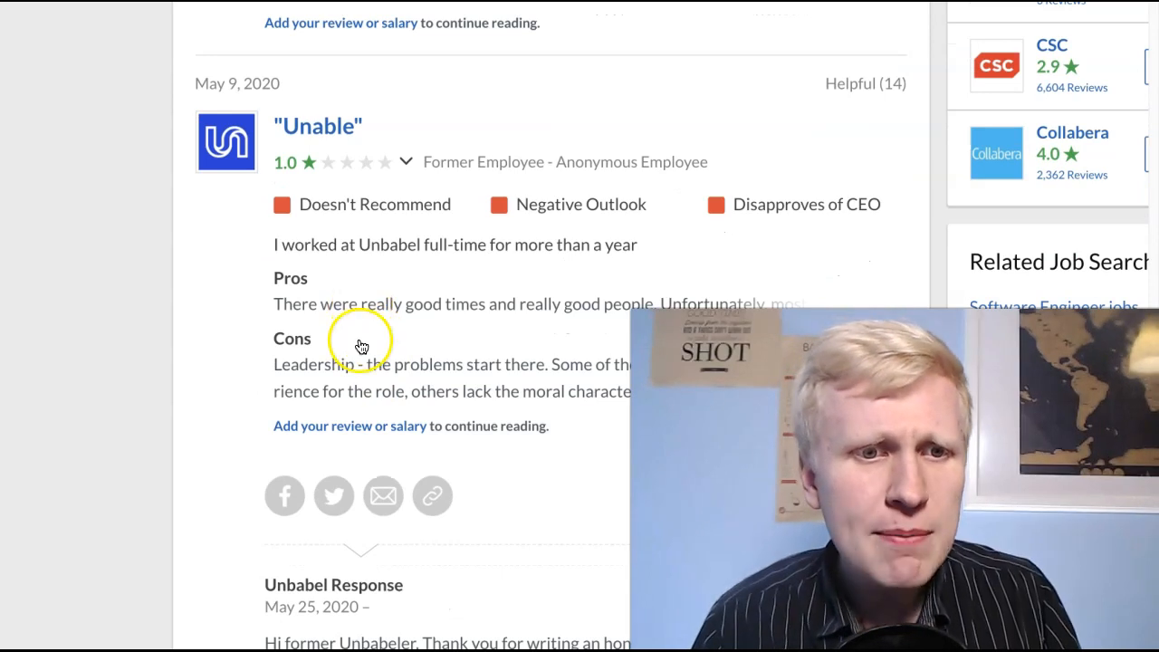
pyautogui.moveTo(500, 378)
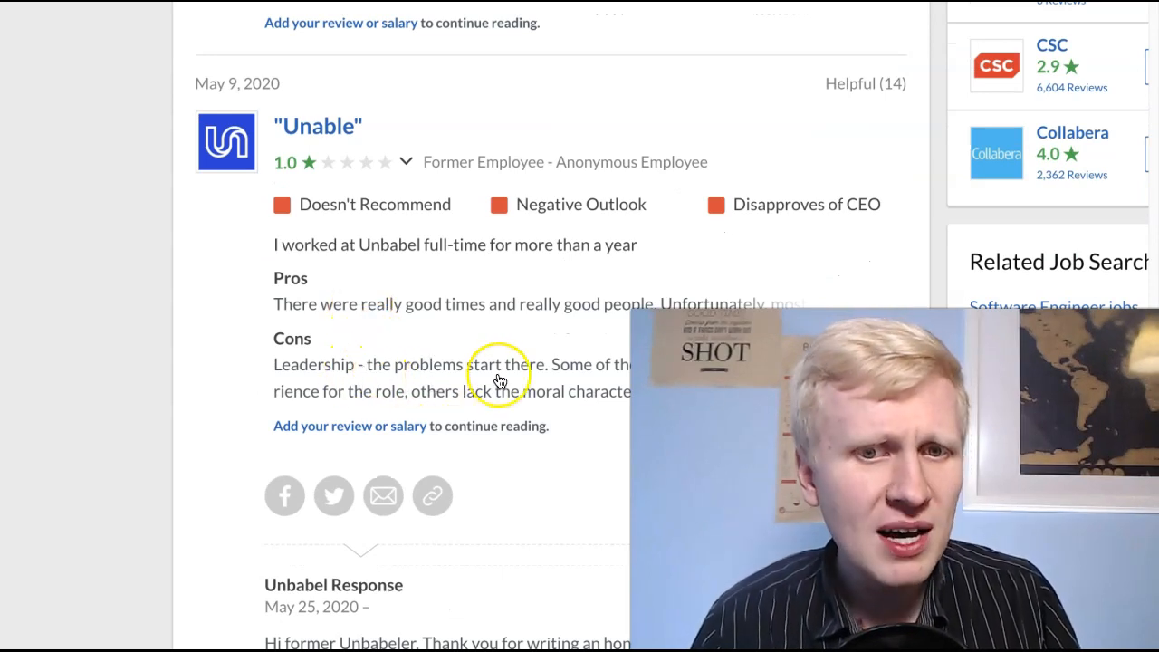
pyautogui.scroll(-3)
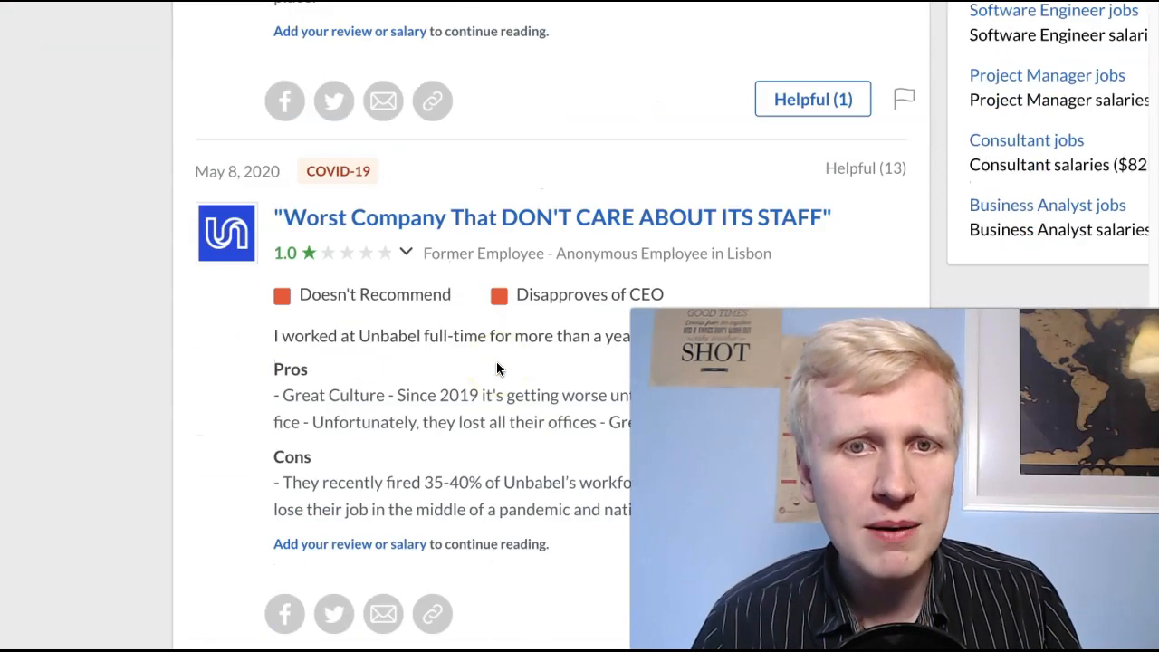
pyautogui.scroll(-3)
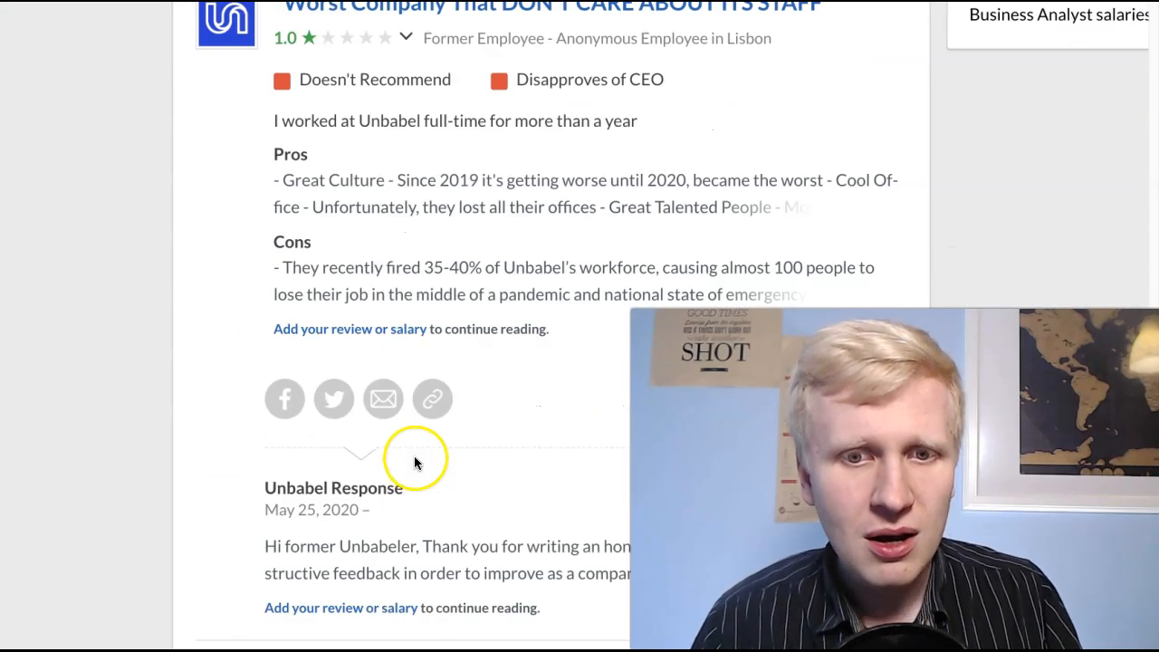
pyautogui.scroll(-3)
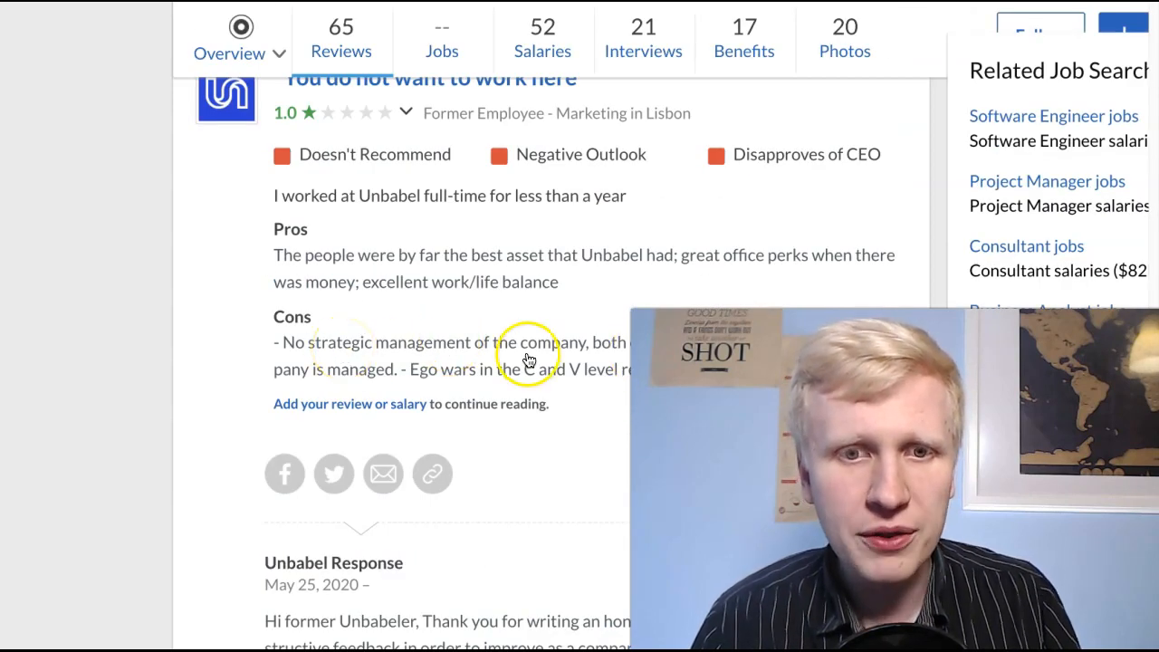
pyautogui.scroll(-3)
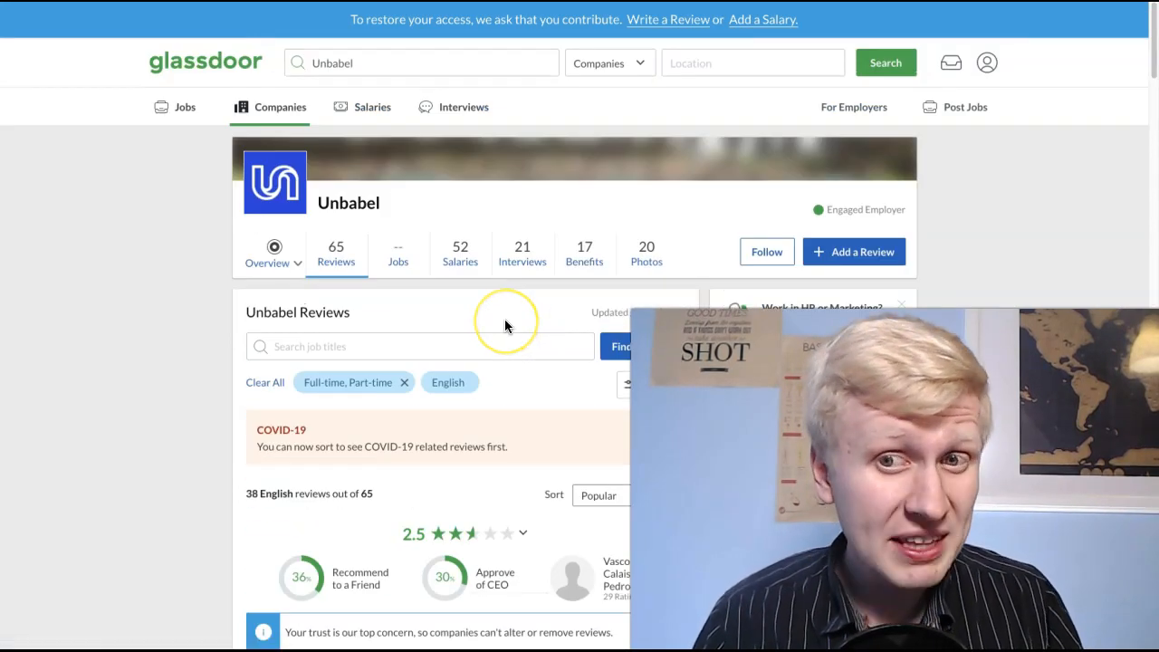
pyautogui.scroll(-3)
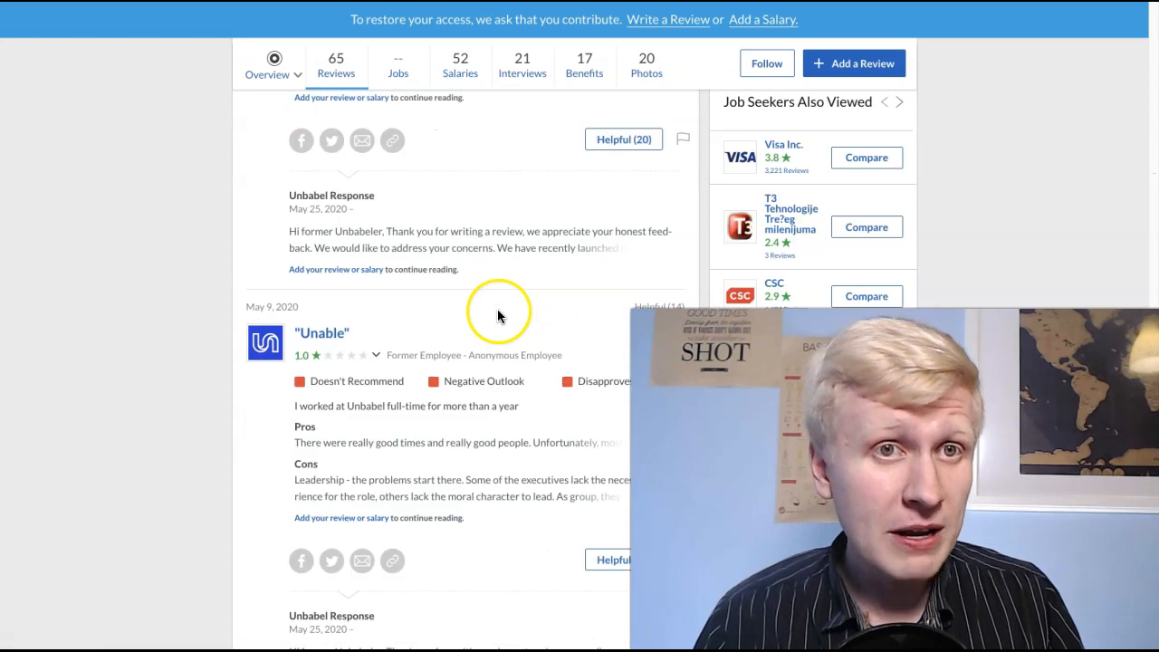
pyautogui.scroll(-3)
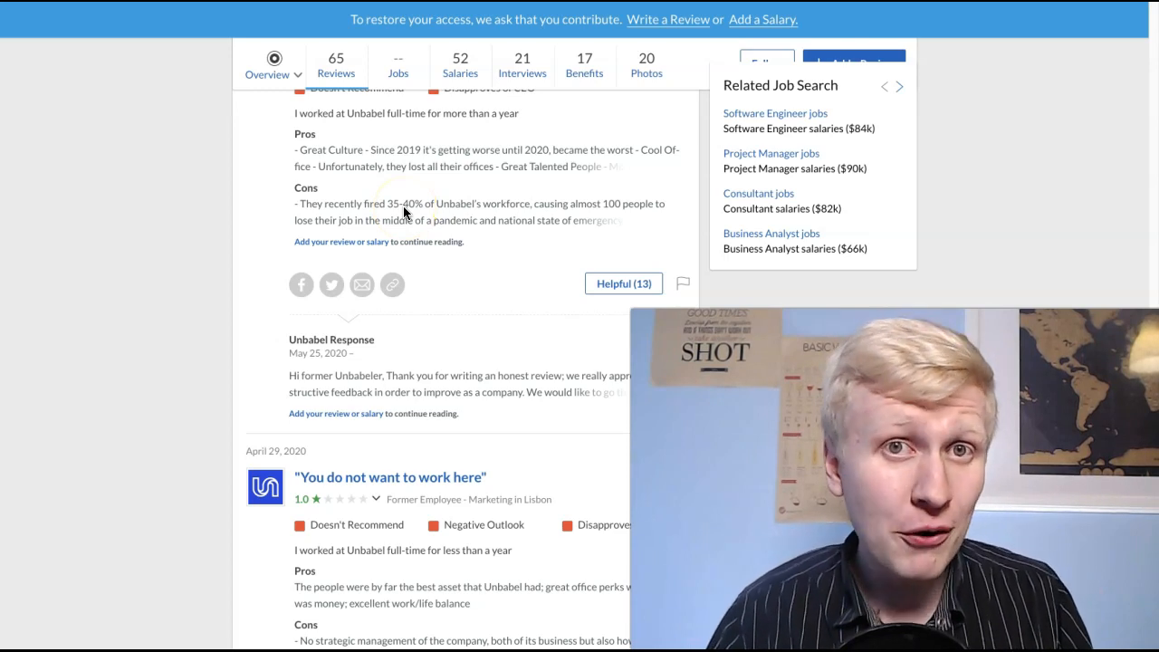
pyautogui.scroll(-3)
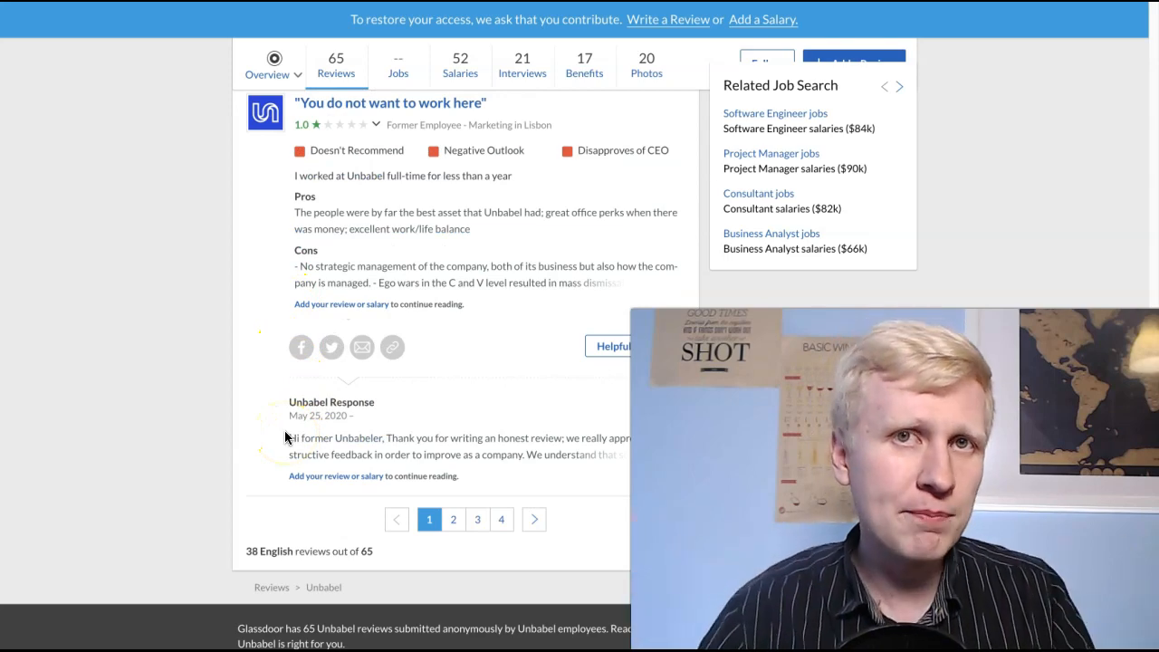
pyautogui.scroll(-3)
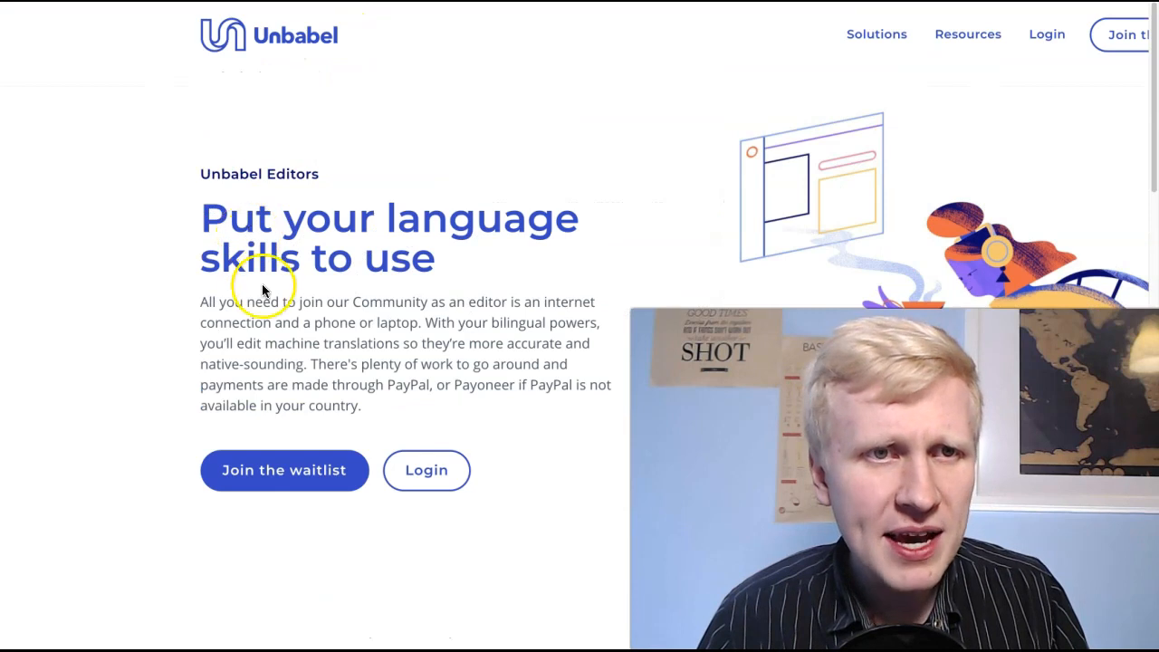
pyautogui.moveTo(369, 392)
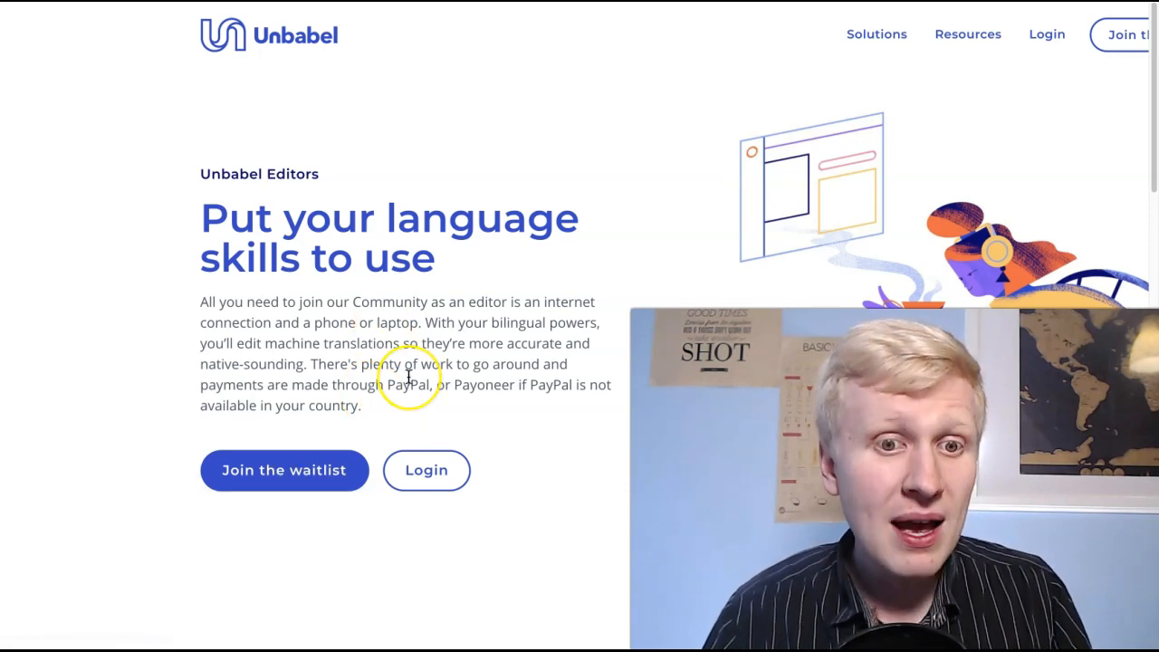
# Show the Unbabel Editors page with its 'Put your language skills to use' text
pyautogui.doubleClick(482, 384)
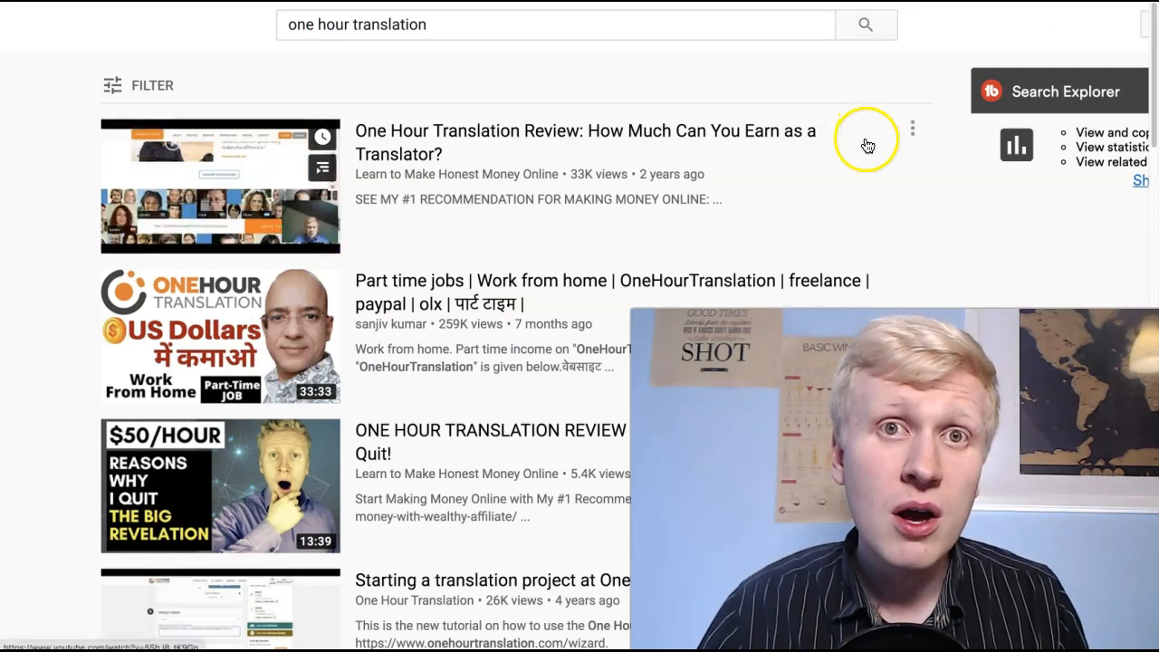
# Search YouTube for 'gengo', then for 'one hour translation'
pyautogui.write('gengo')
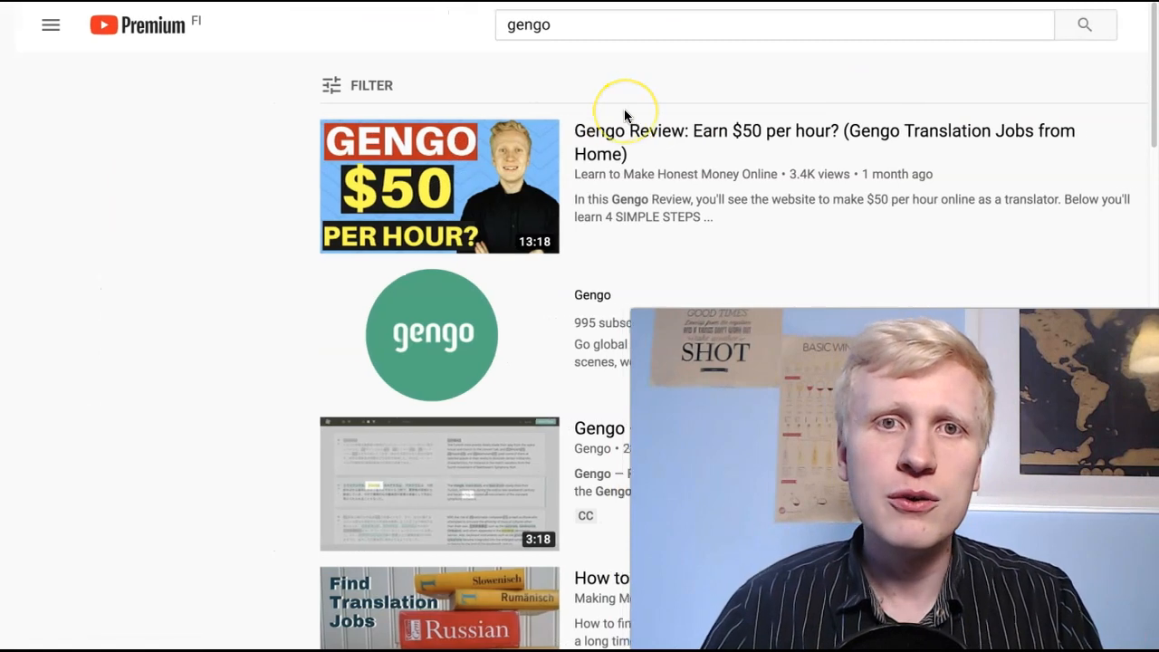
pyautogui.write('one hour translation')
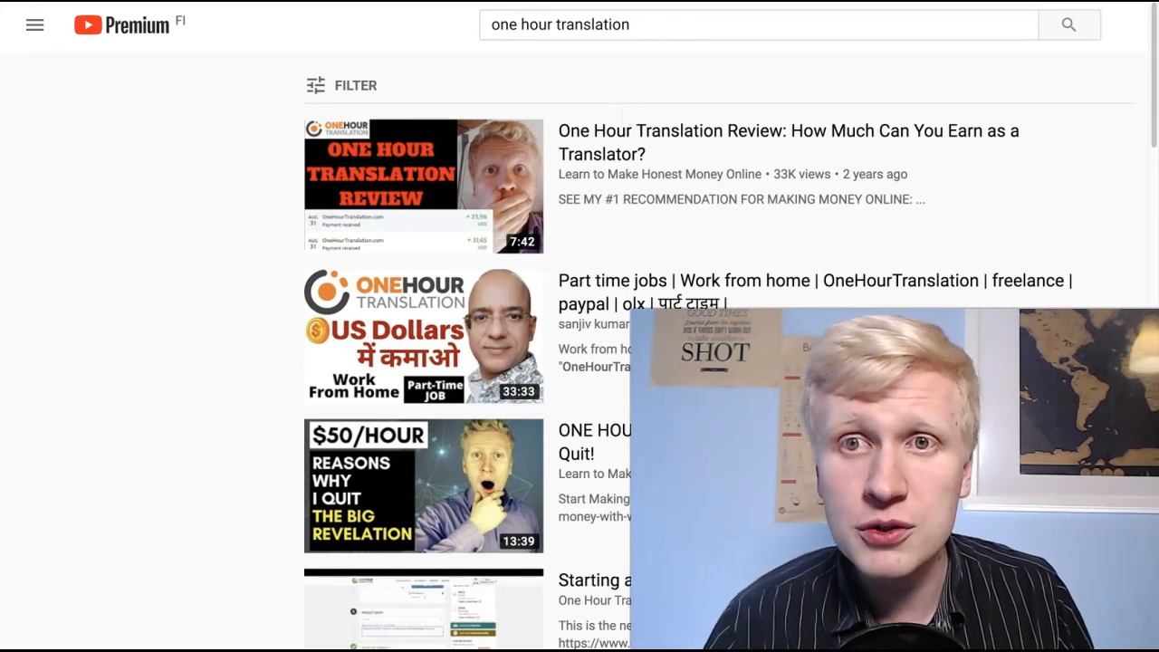
pyautogui.click(423, 186)
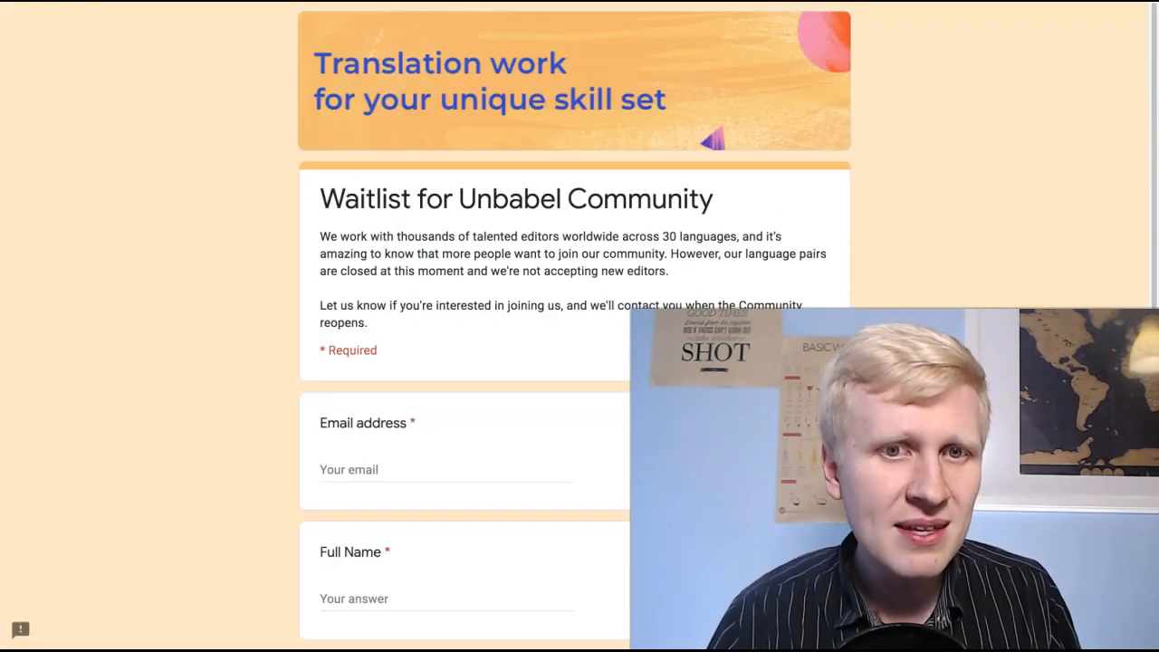
# Scroll the Unbabel Community waitlist form to its email, name and language fields
pyautogui.scroll(-3)
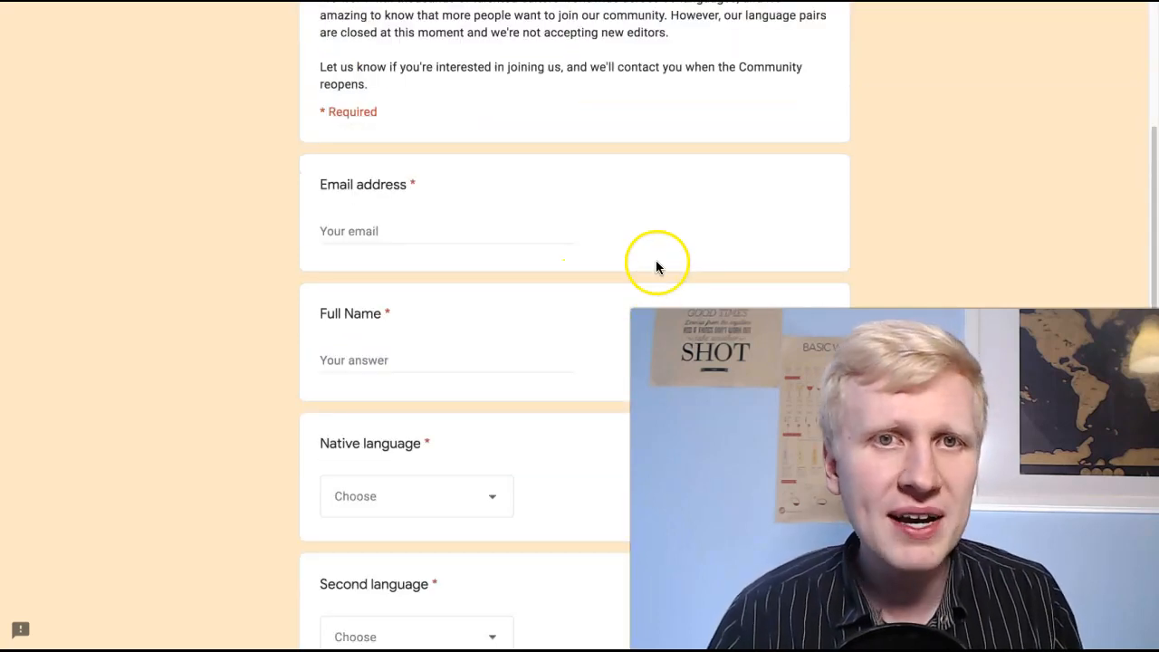
pyautogui.scroll(3)
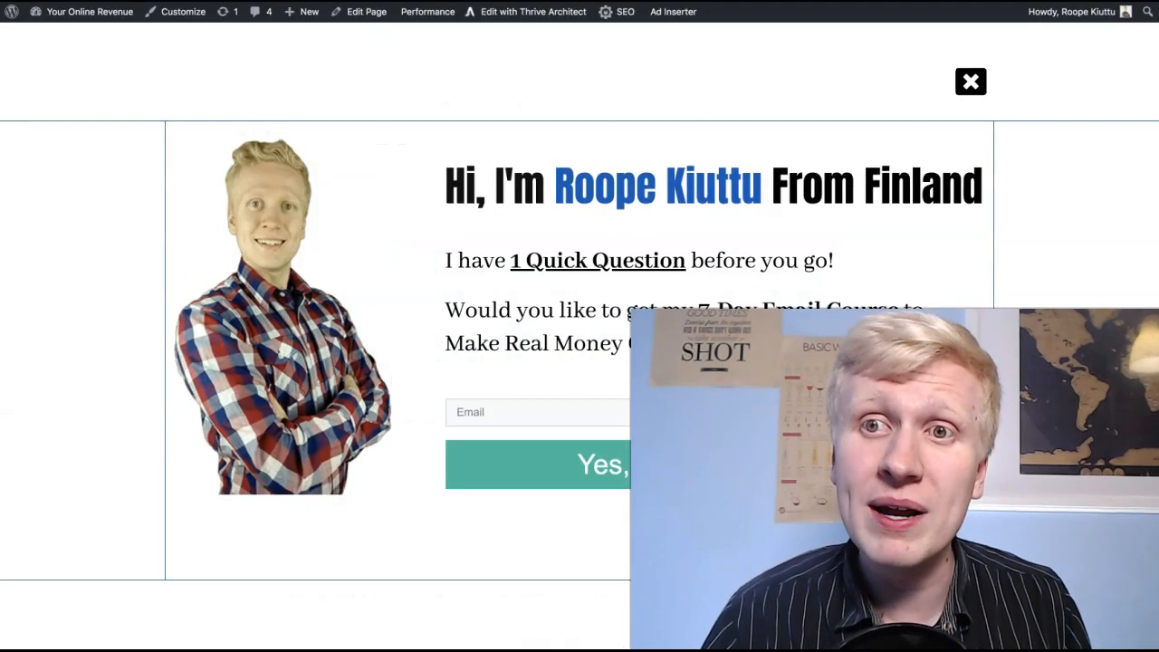
# Click the WordPress site's 7-Day Email Course opt-in popup
pyautogui.click(970, 82)
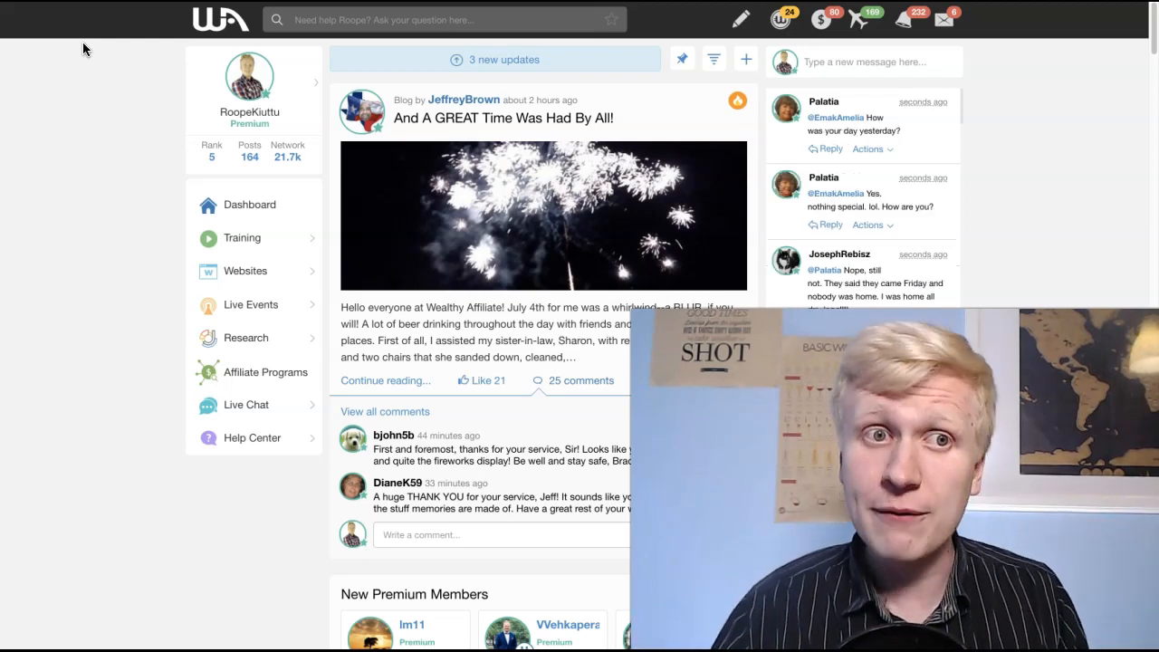
# Open the Getting Started Level 1 course and scroll through its ten lessons
pyautogui.click(242, 237)
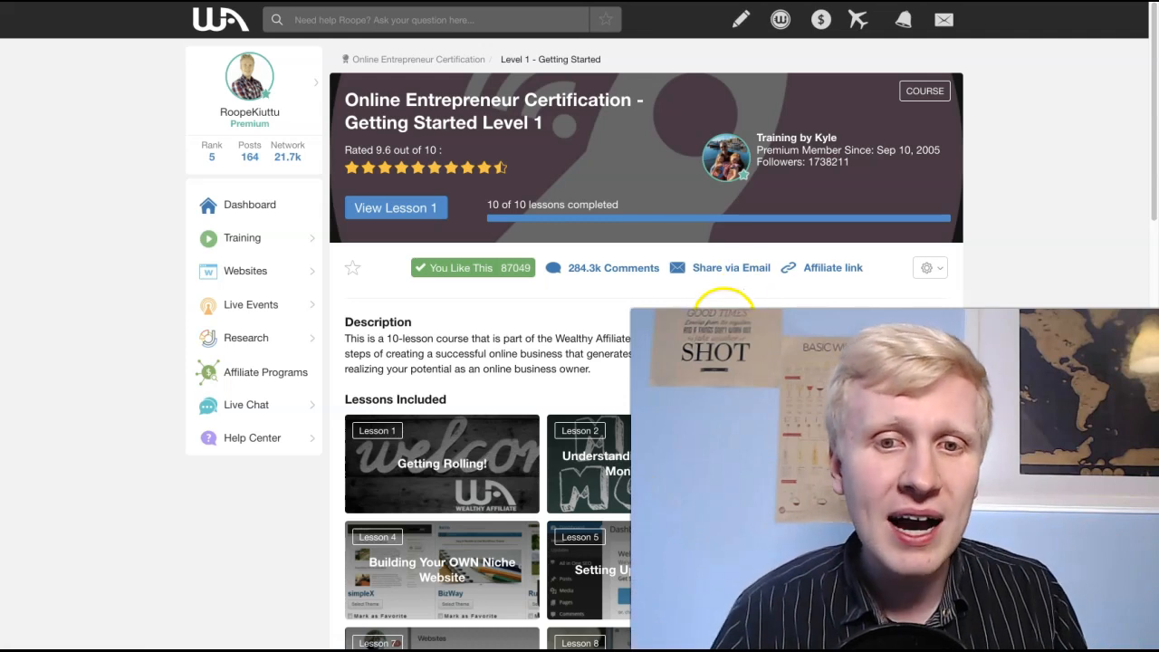
pyautogui.scroll(-3)
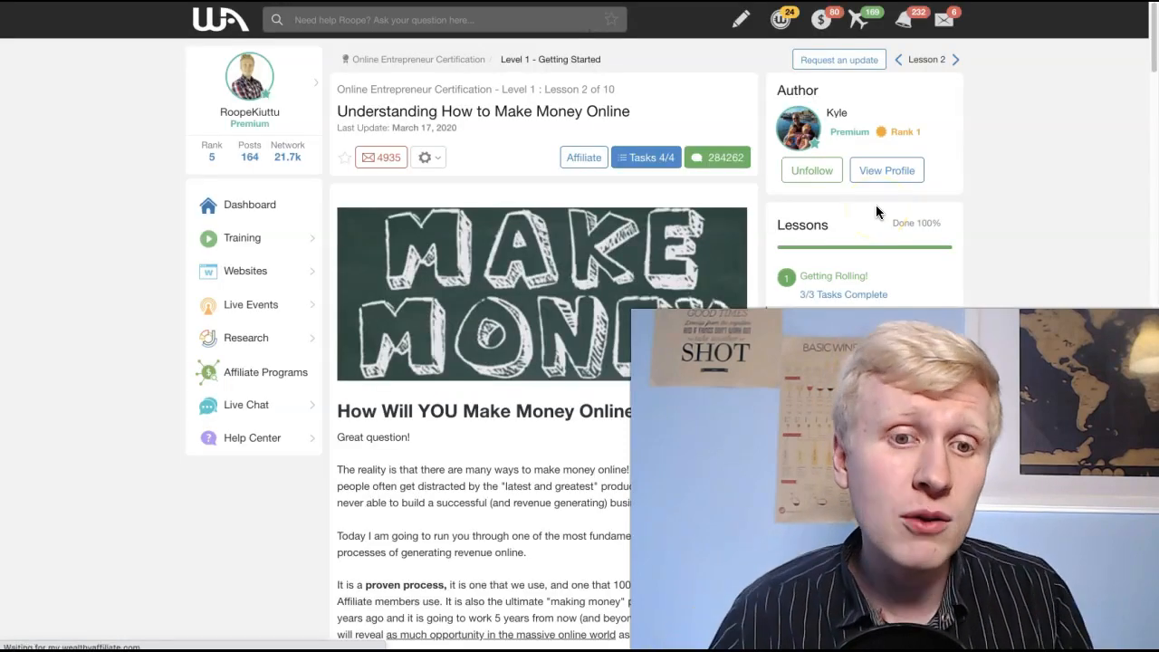
pyautogui.scroll(-3)
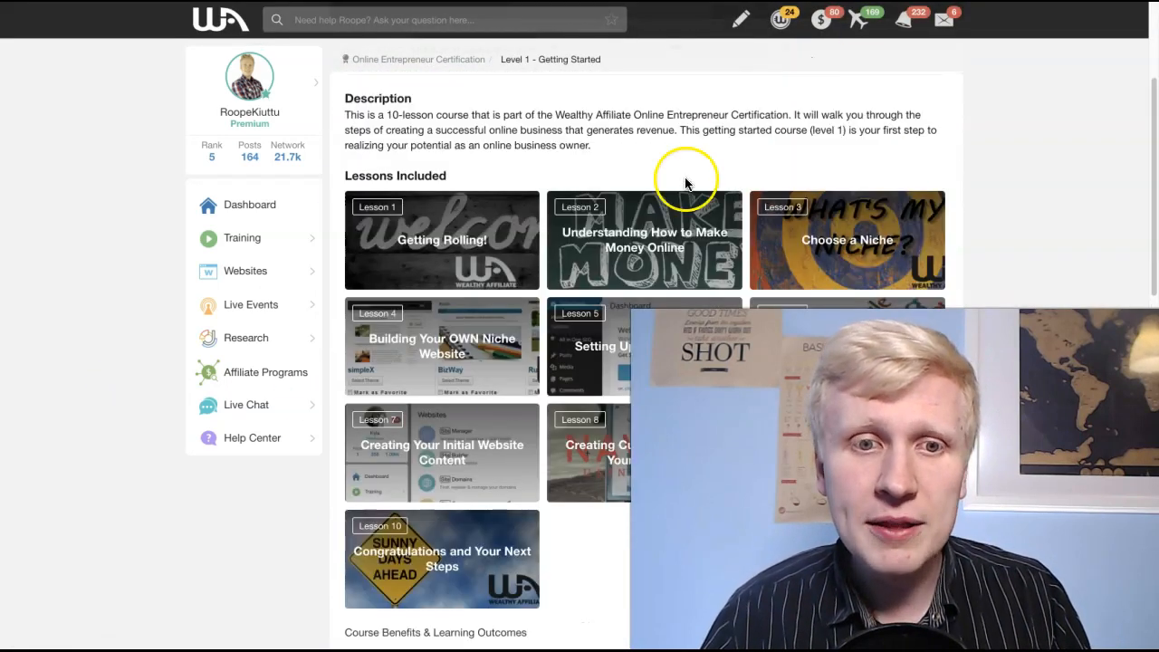
pyautogui.moveTo(575, 374)
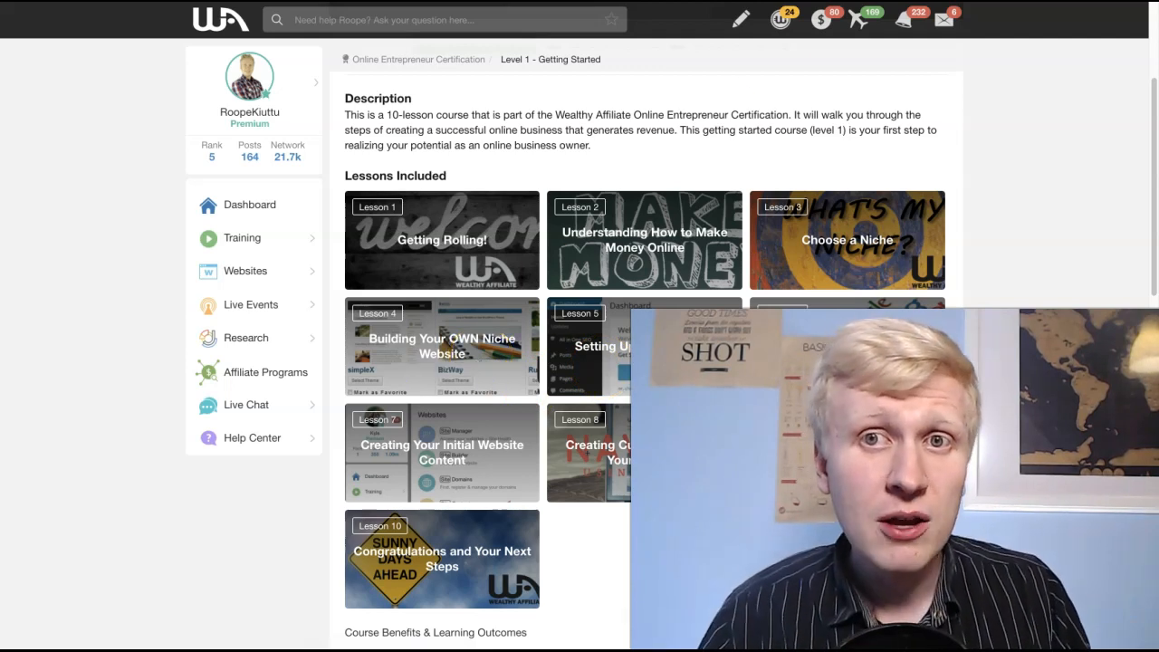
pyautogui.moveTo(729, 253)
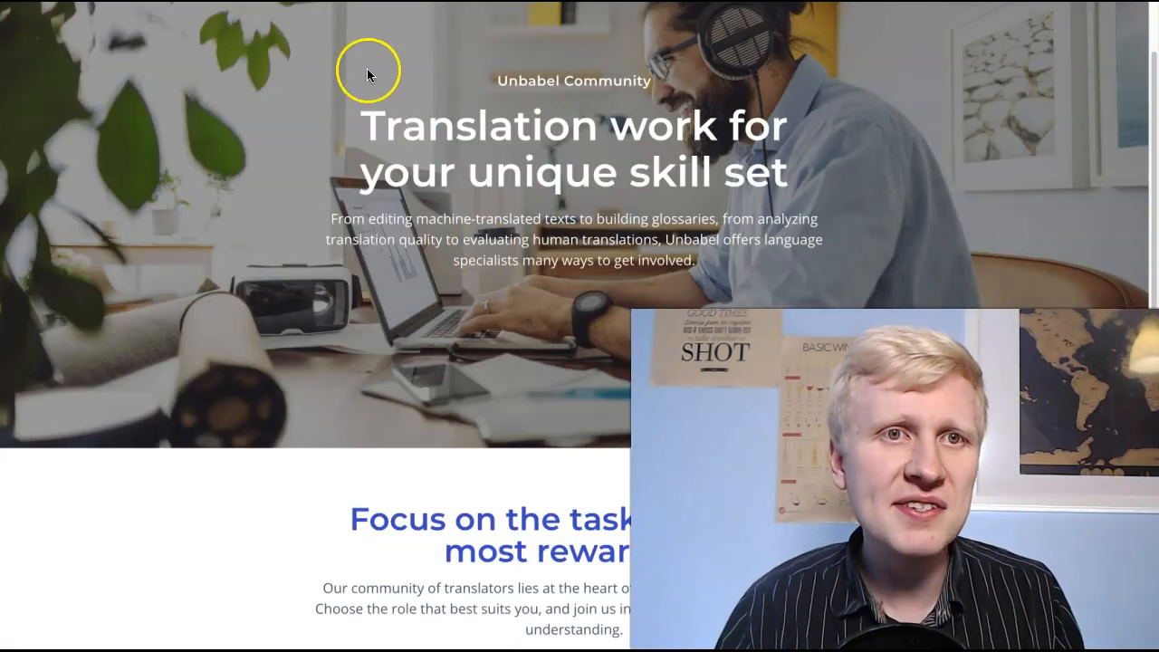
# Scroll the Unbabel Community 'Translation work for your unique skill set' page
pyautogui.scroll(-3)
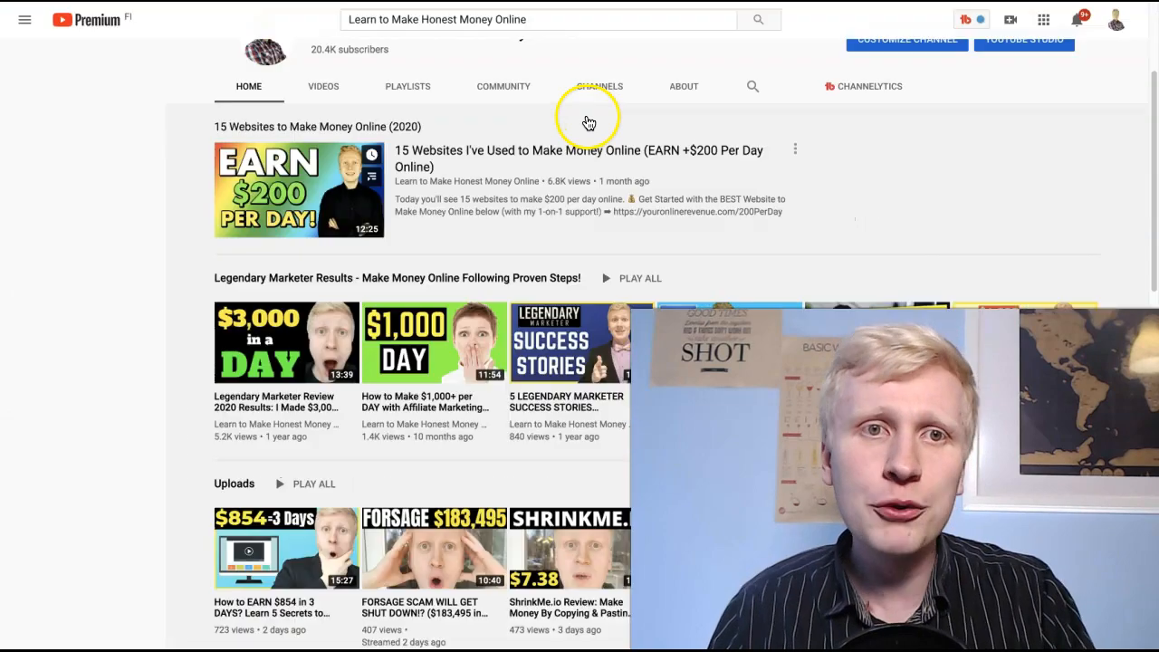
# Scroll through the Learn to Make Honest Money Online channel's Home tab
pyautogui.scroll(3)
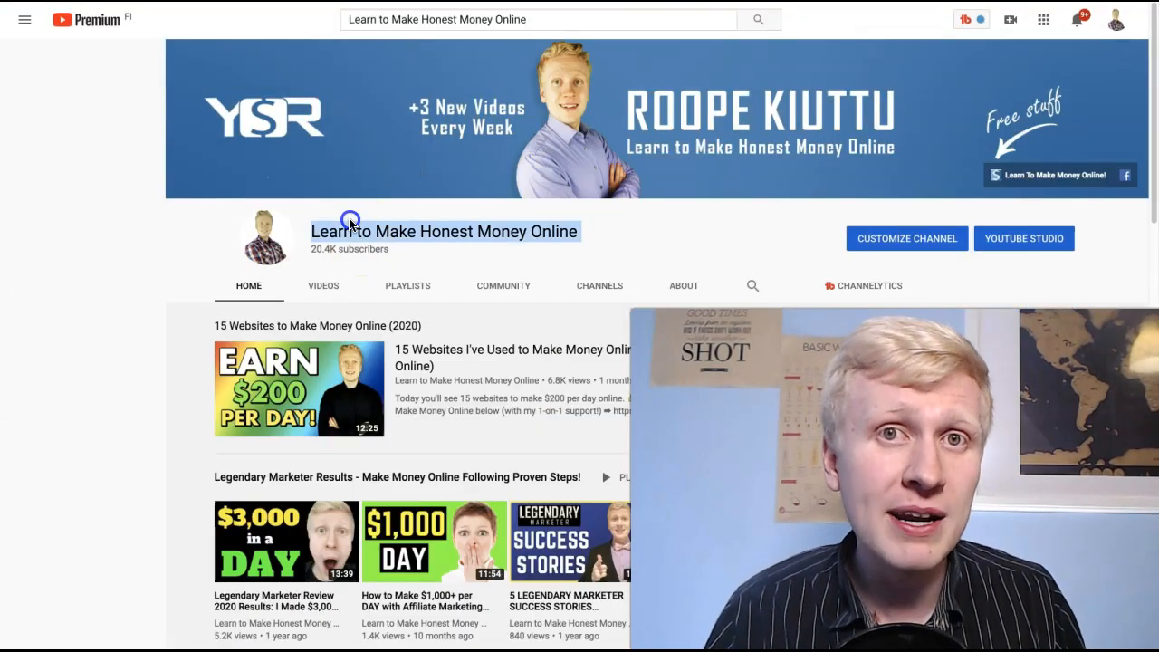
pyautogui.scroll(-3)
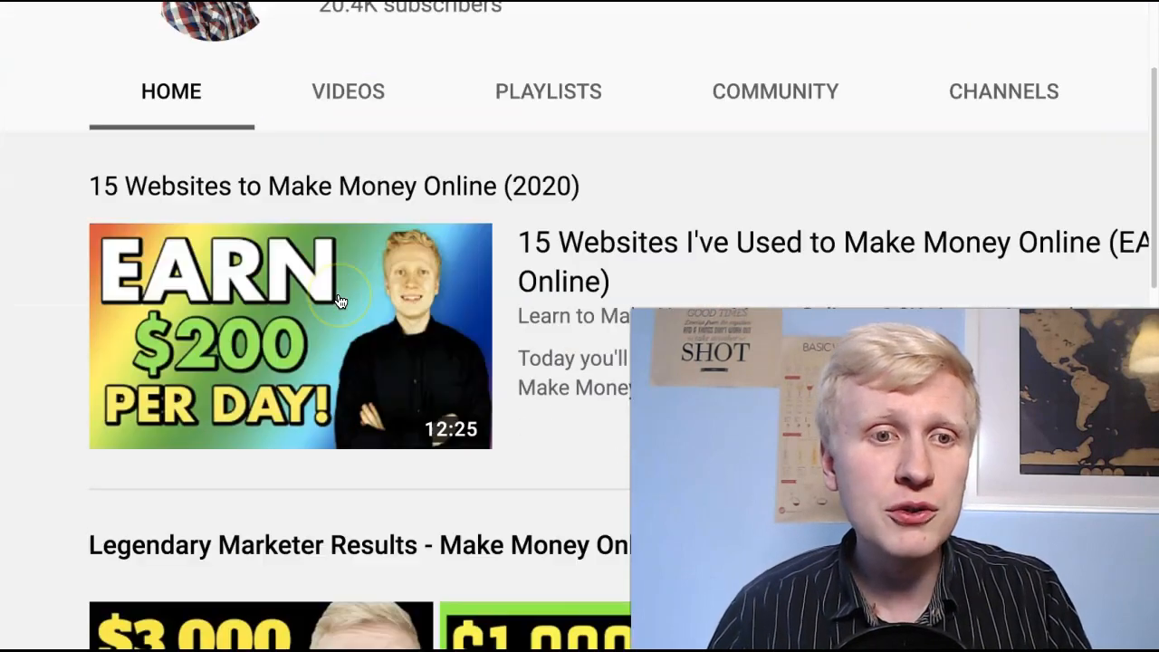
pyautogui.scroll(-3)
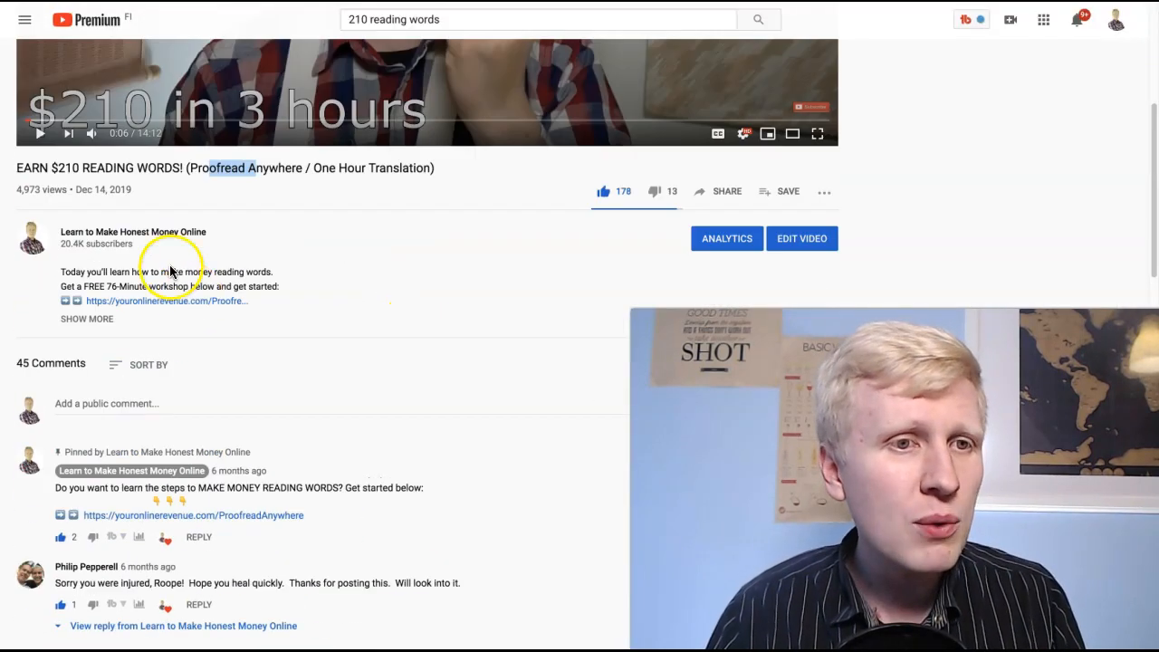
pyautogui.moveTo(224, 346)
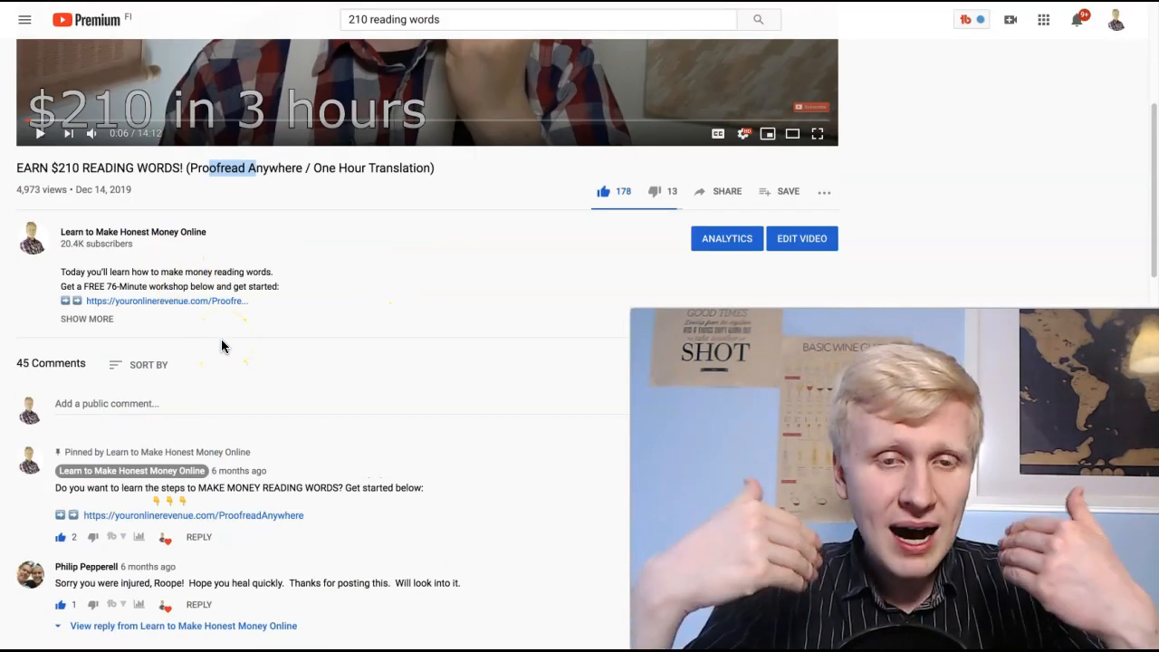